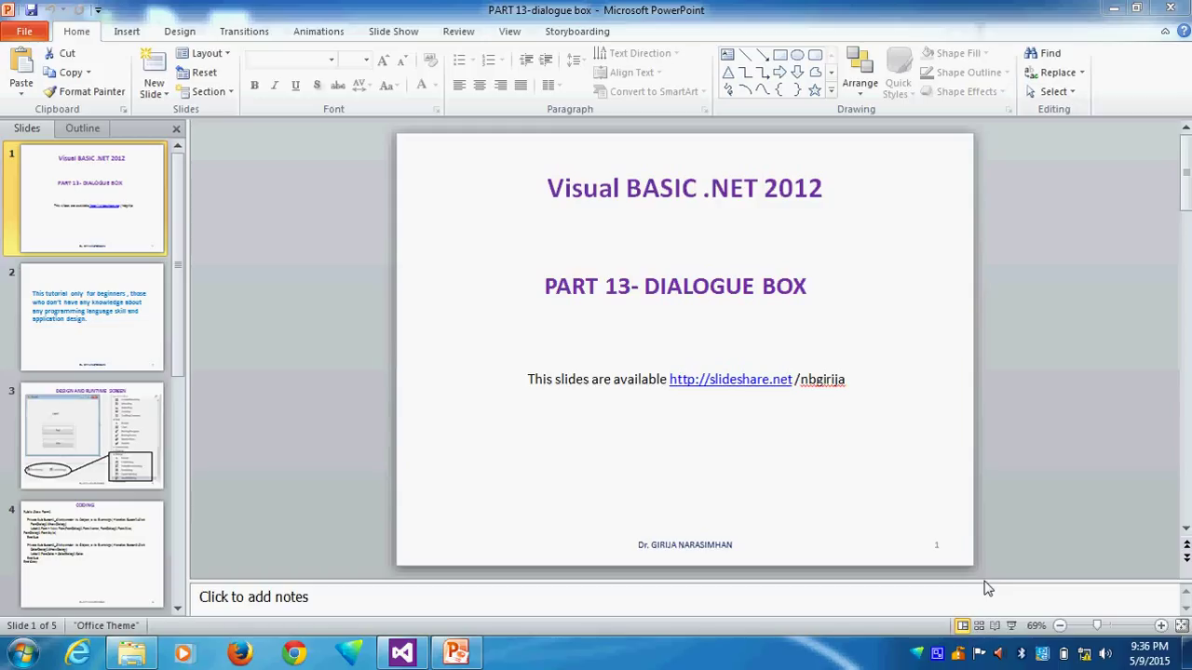
pyautogui.moveTo(123, 421)
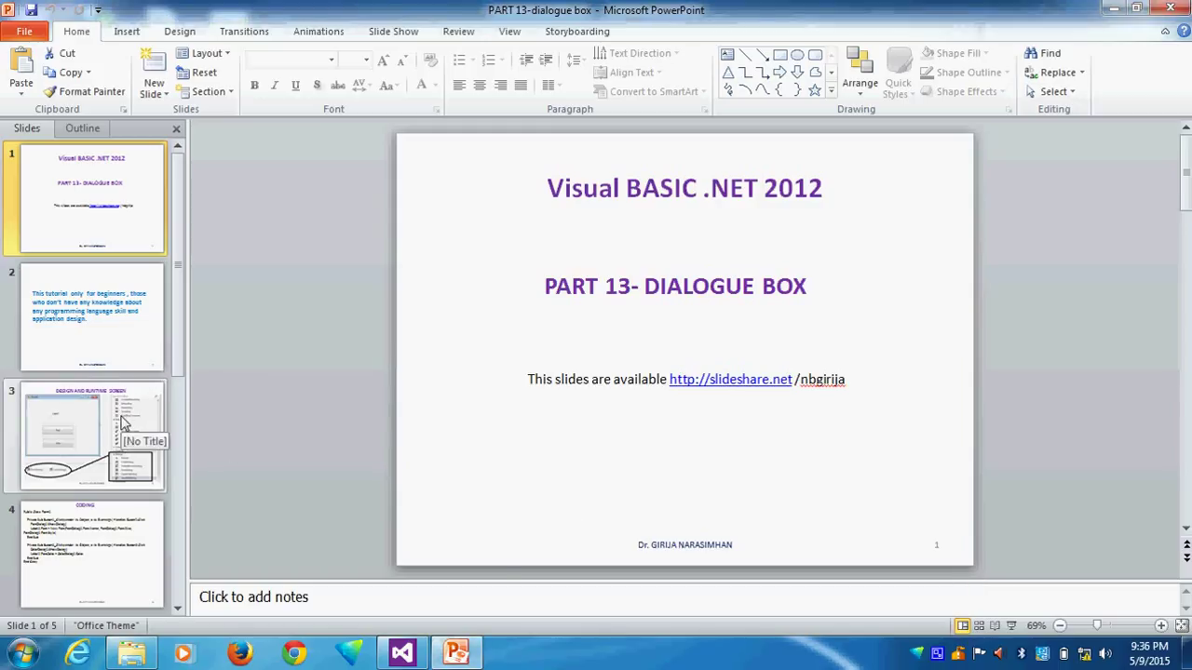
# Show slide 3, 'Design and Runtime Screen', with the form and its dialog components.
pyautogui.click(90, 437)
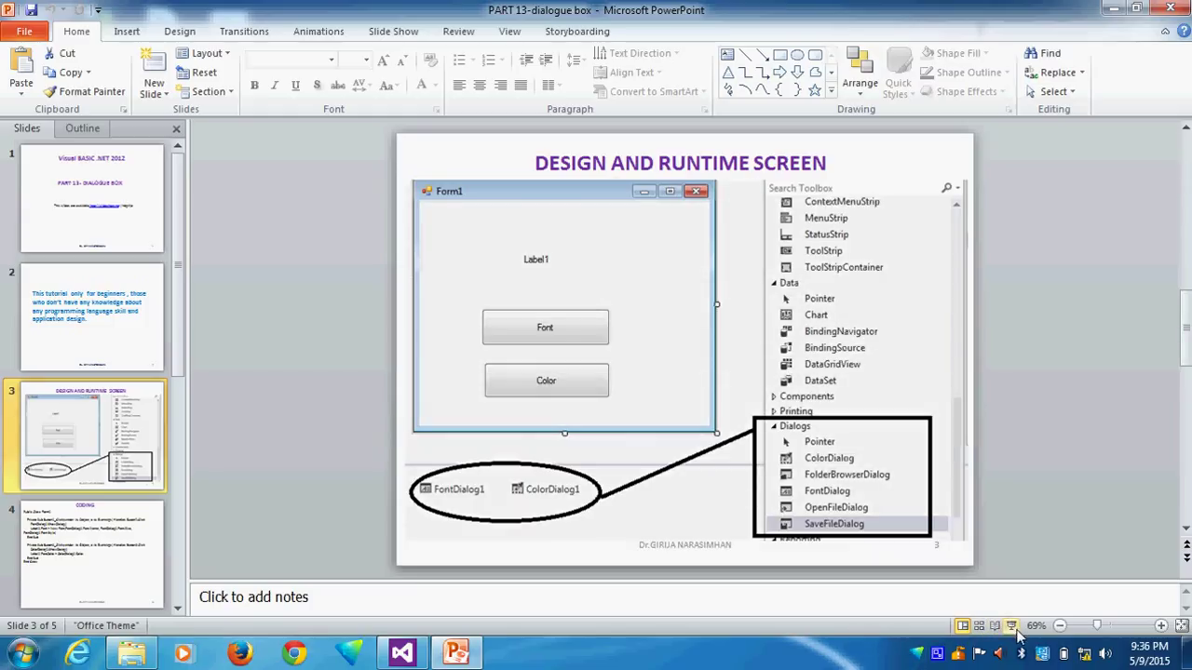
pyautogui.click(1011, 626)
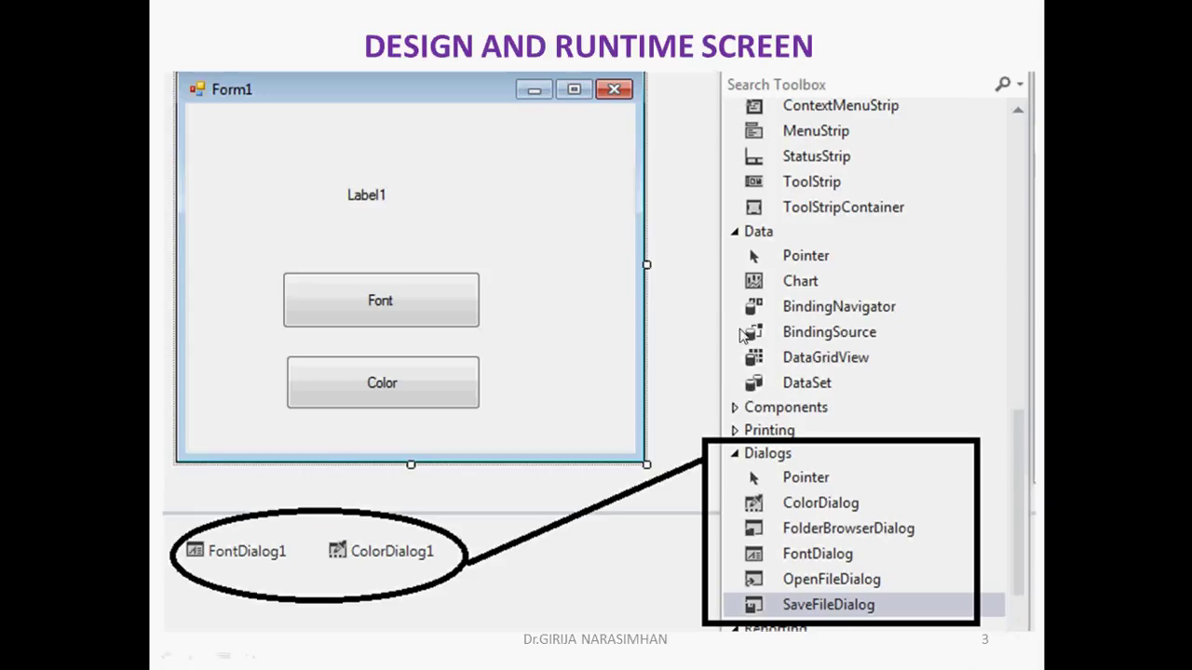
pyautogui.moveTo(810, 488)
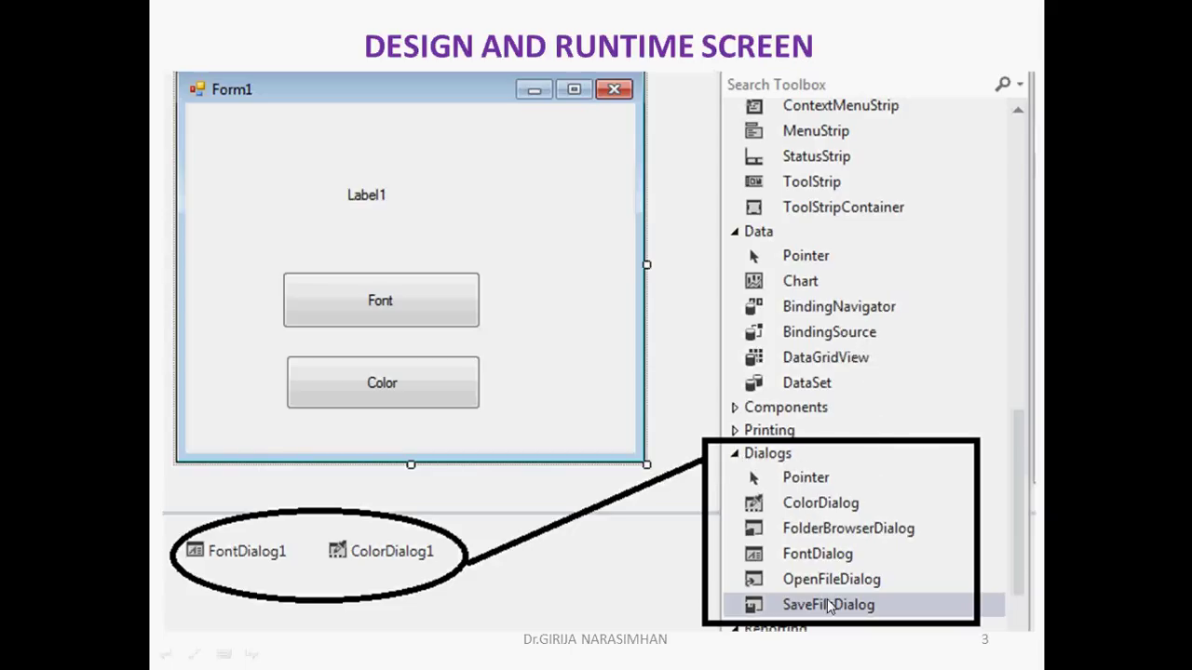
pyautogui.moveTo(834, 555)
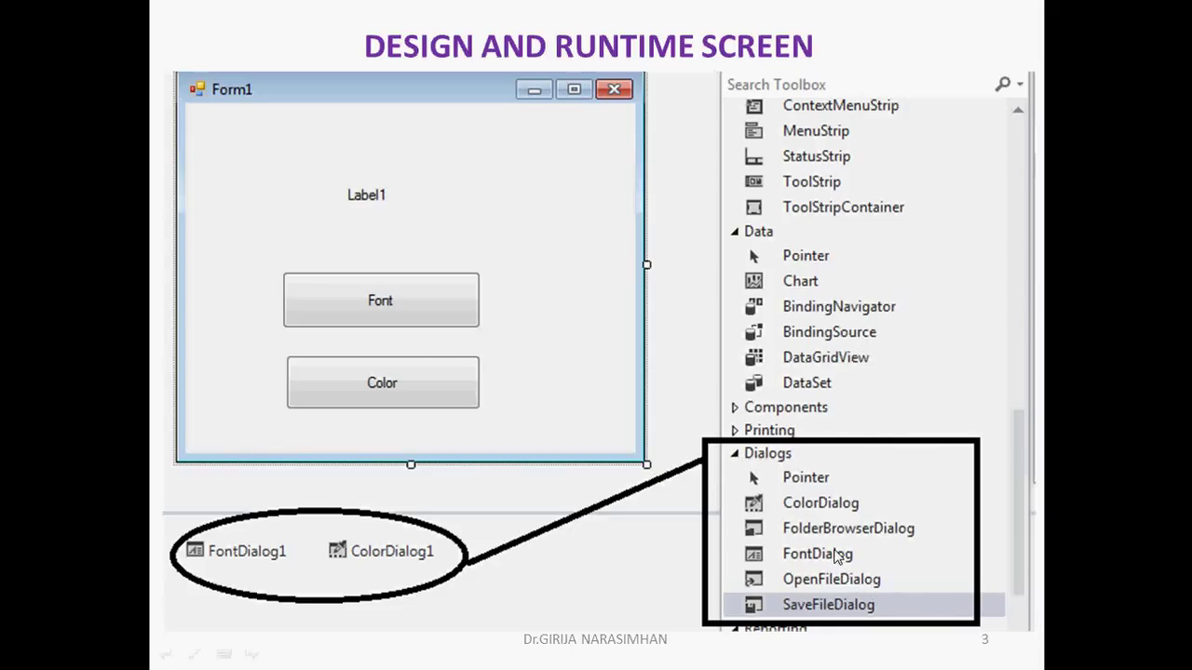
pyautogui.moveTo(842, 626)
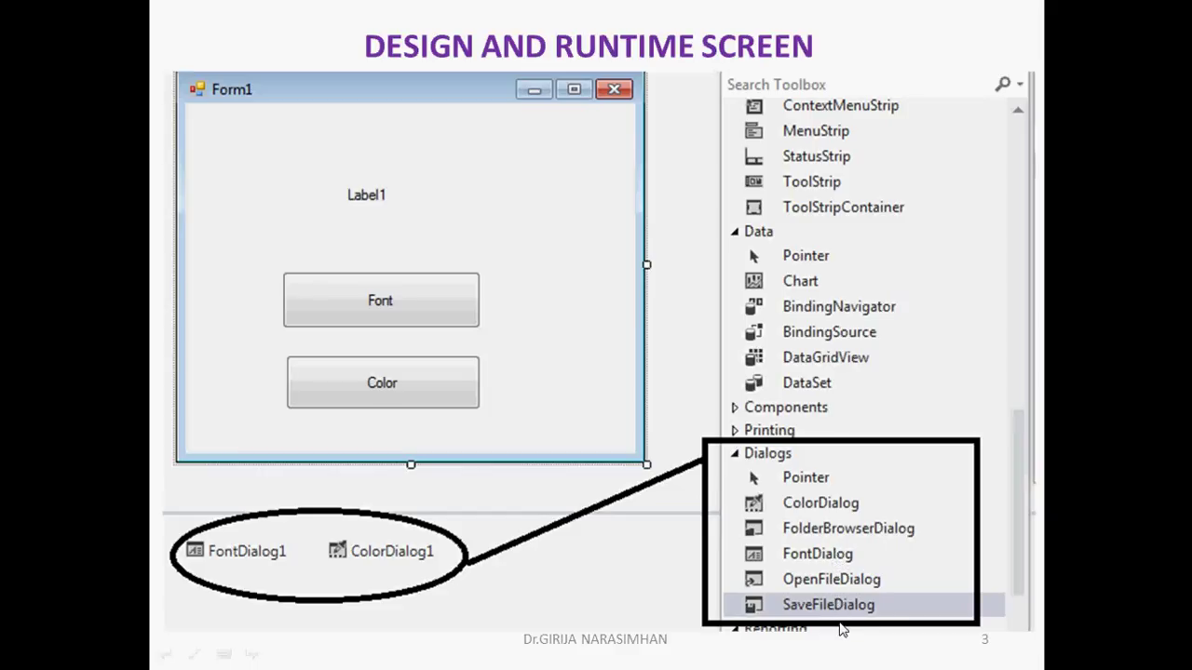
pyautogui.moveTo(864, 510)
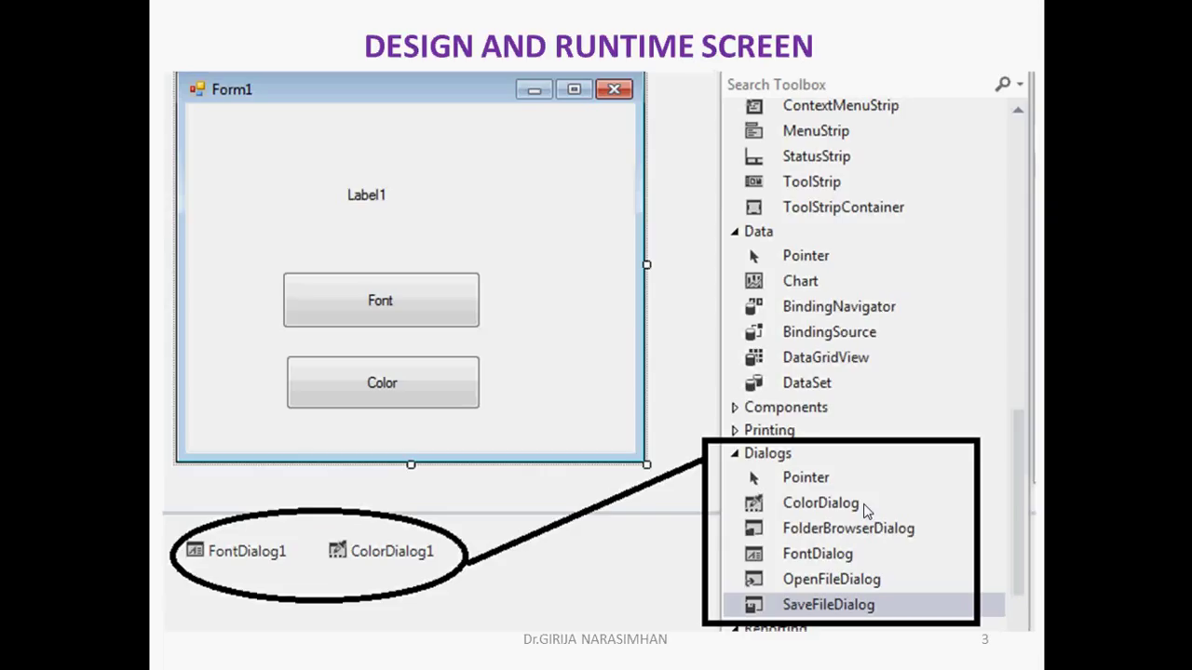
pyautogui.moveTo(484, 514)
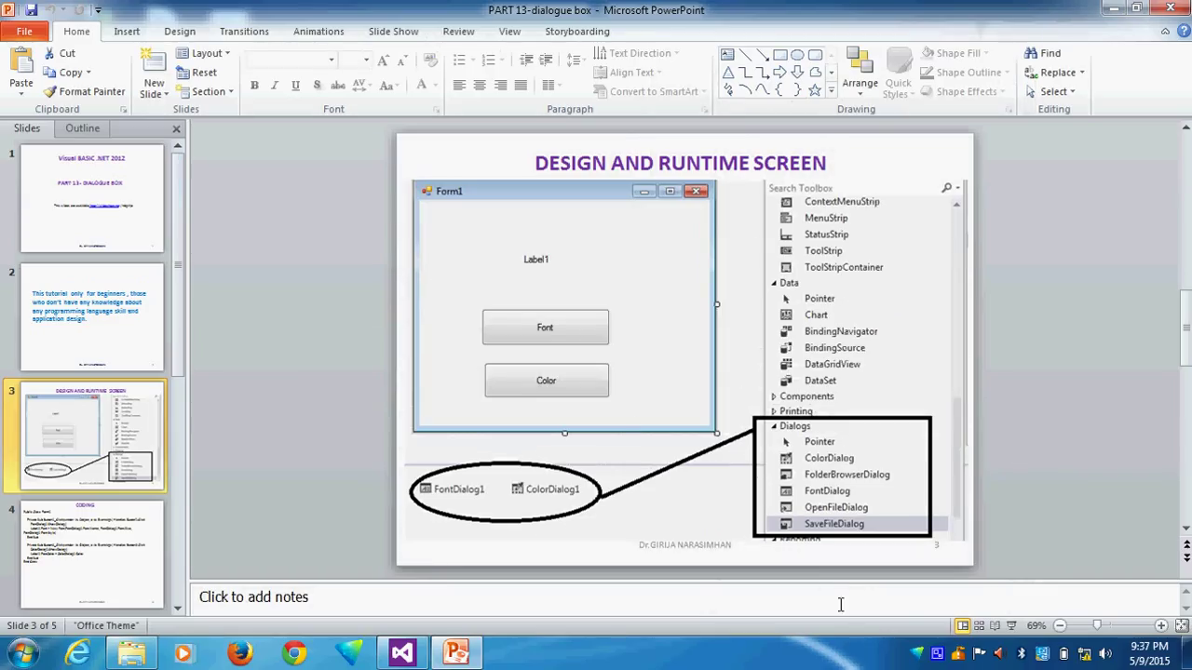
# Show slide 4, 'Coding', with the Button1 and Button2 click handlers.
pyautogui.click(84, 555)
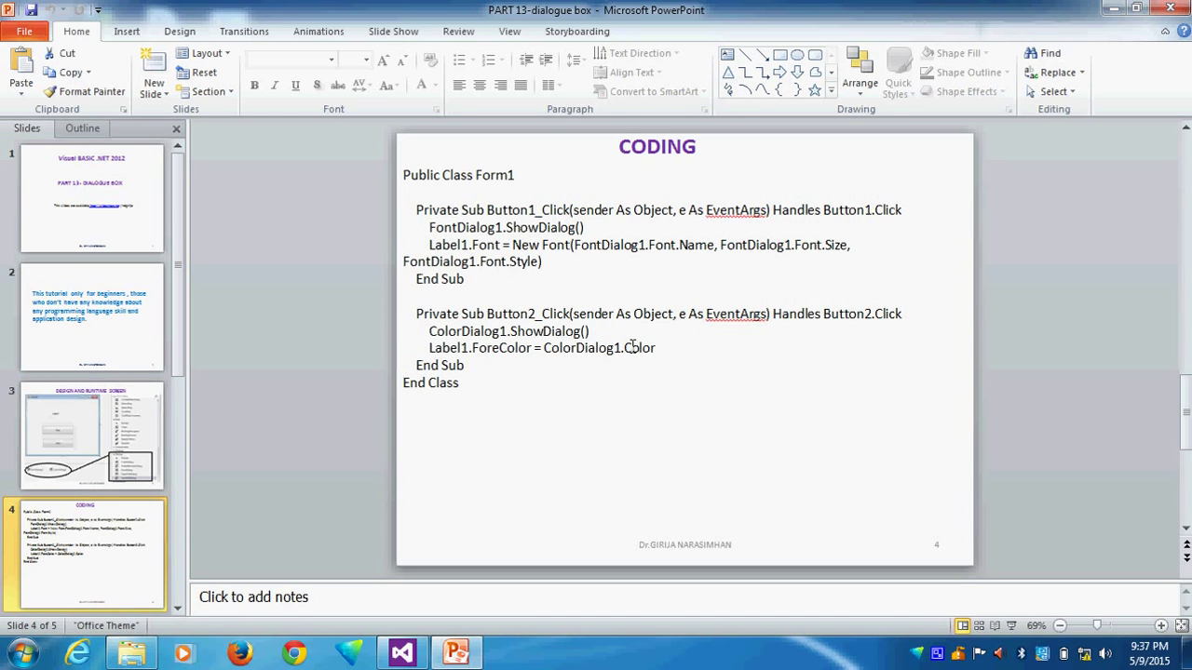
pyautogui.moveTo(704, 272)
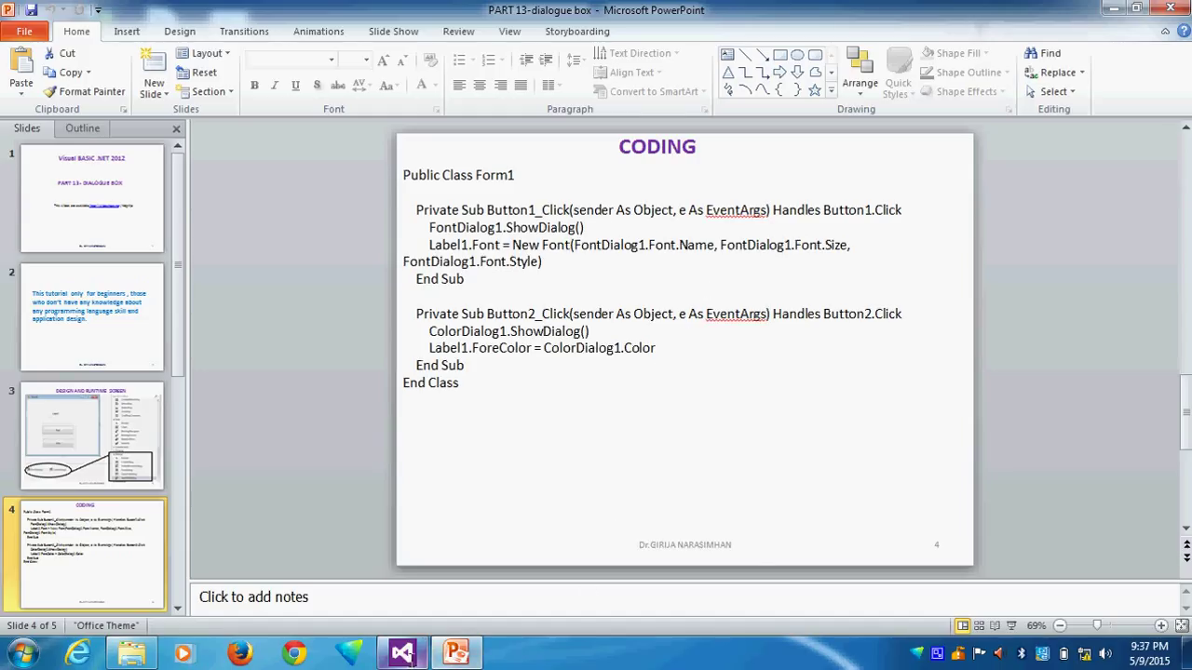
# Switch to Visual Studio's Form1 designer and inspect the Font and Color buttons.
pyautogui.click(402, 652)
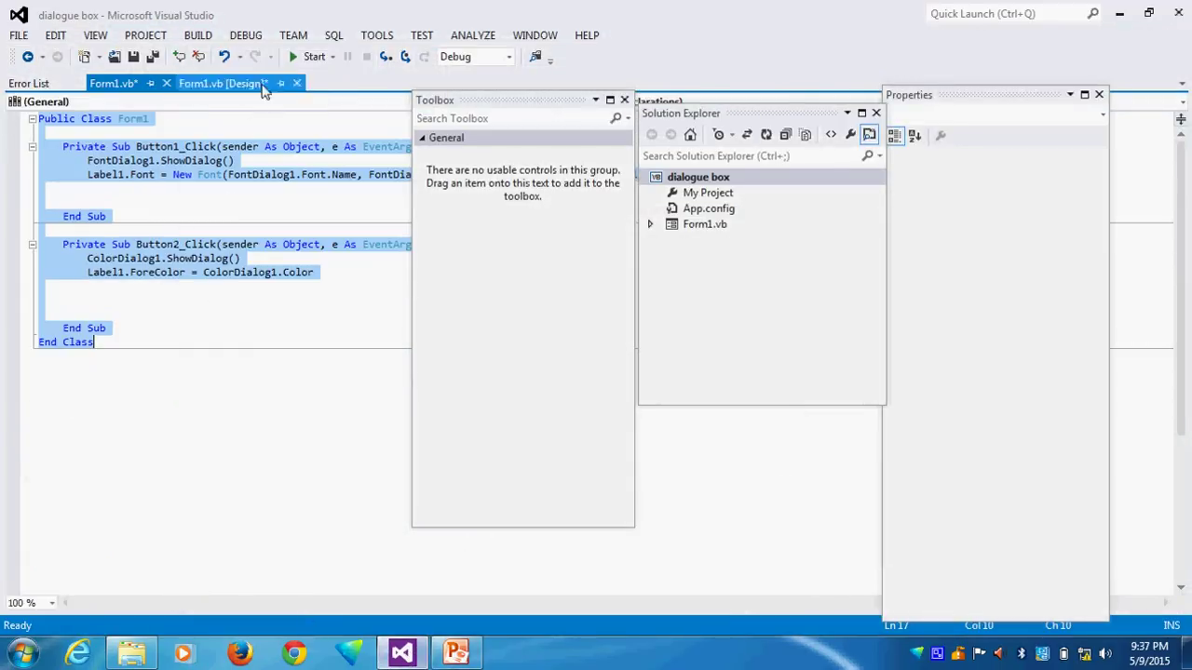
pyautogui.click(220, 82)
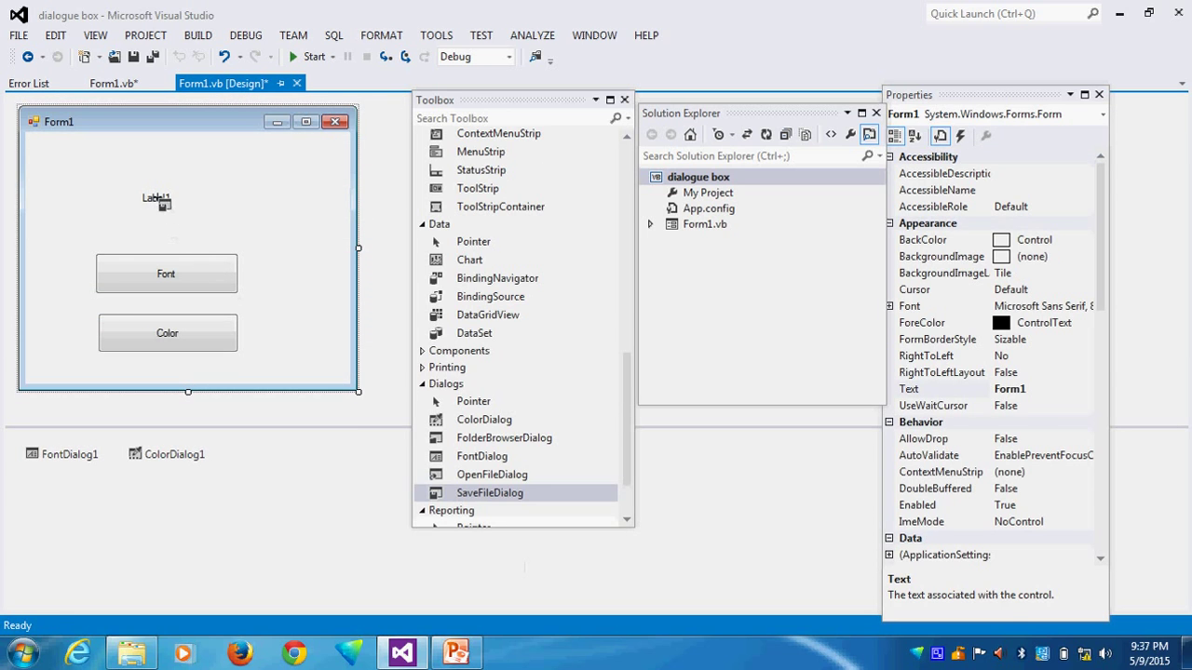
pyautogui.click(166, 272)
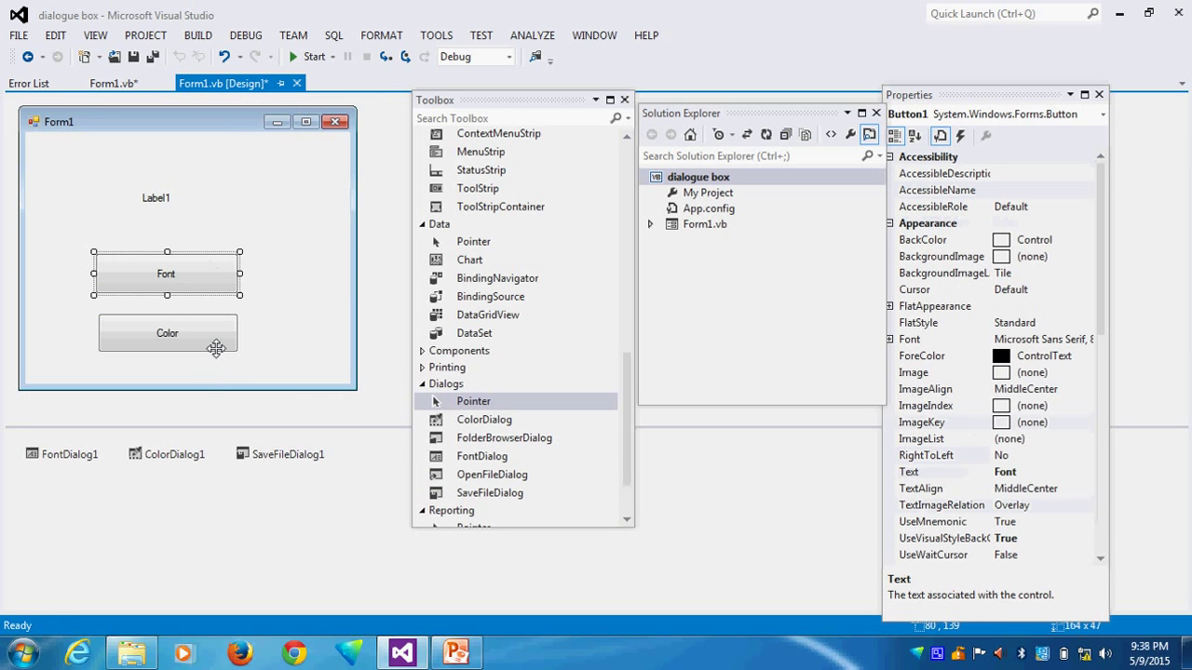
pyautogui.click(167, 331)
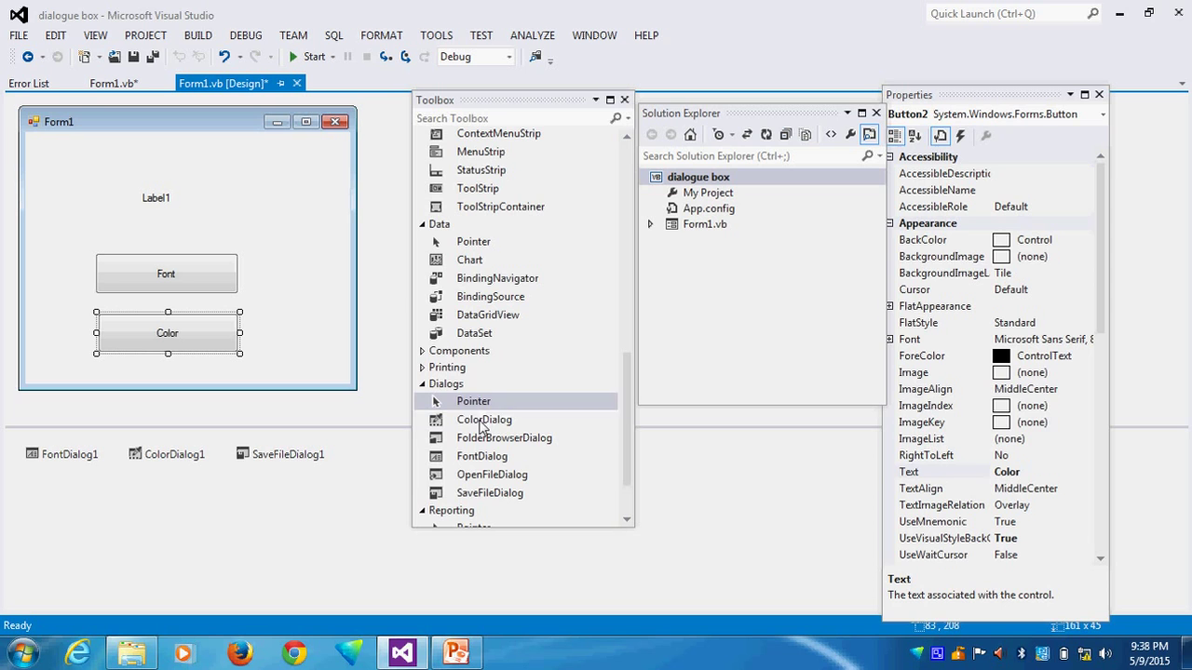
pyautogui.moveTo(48, 474)
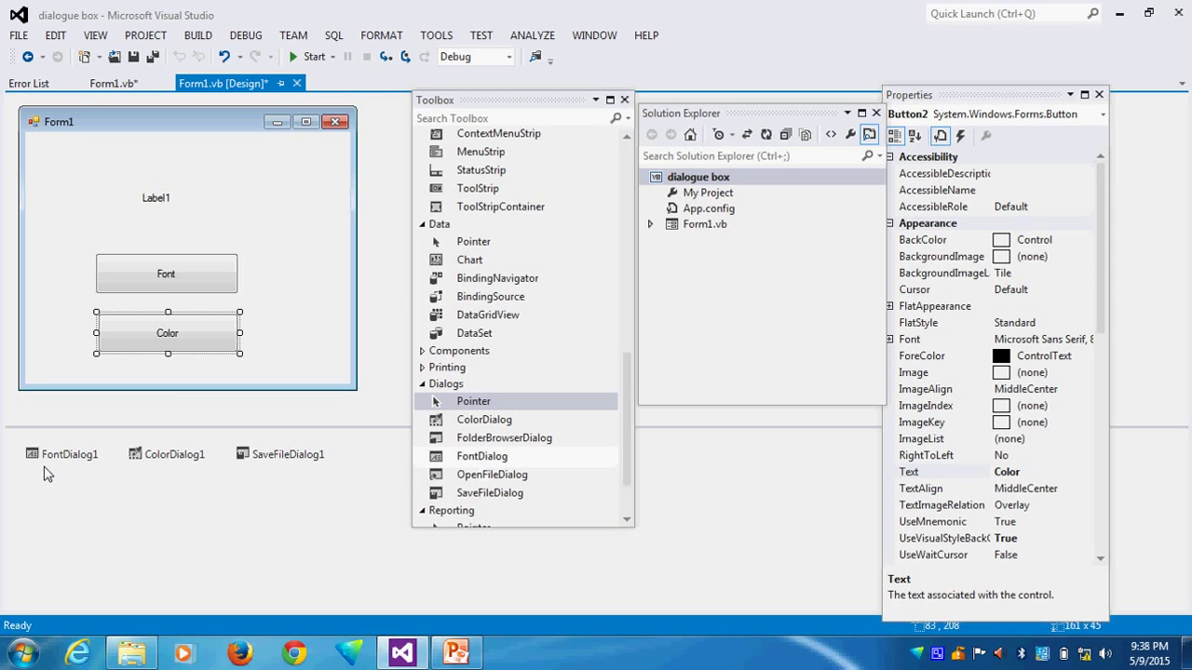
# Inspect the dialog components and delete SaveFileDialog1, keeping FontDialog1 and ColorDialog1.
pyautogui.click(173, 455)
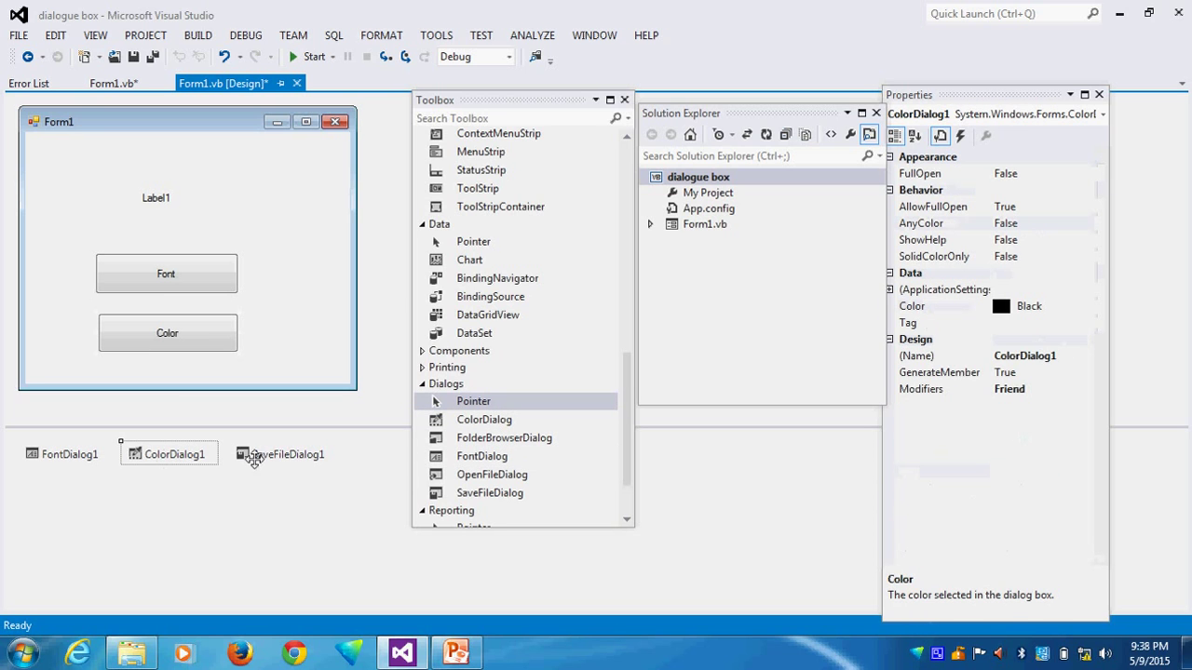
pyautogui.click(283, 454)
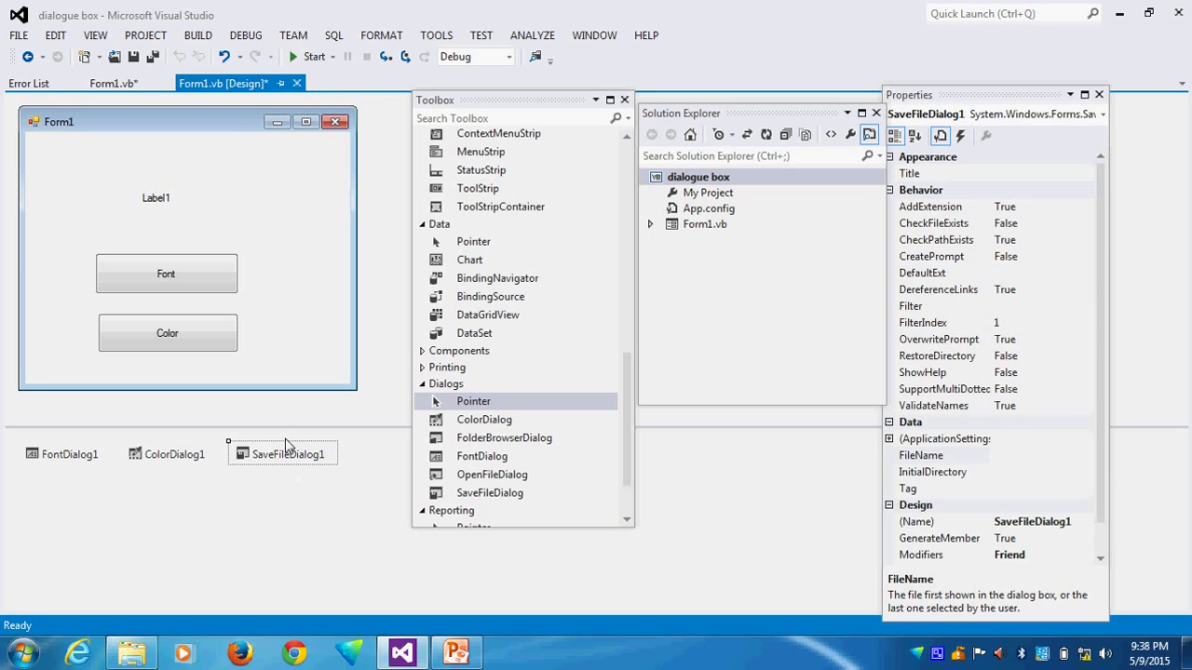
pyautogui.click(167, 331)
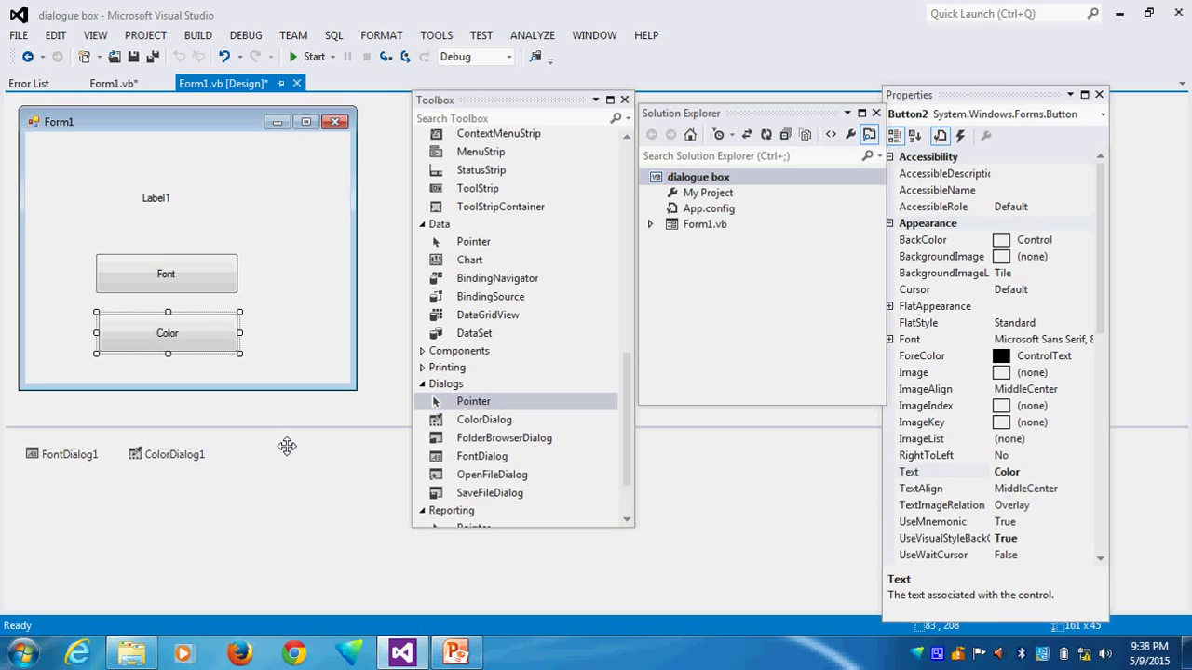
pyautogui.moveTo(171, 63)
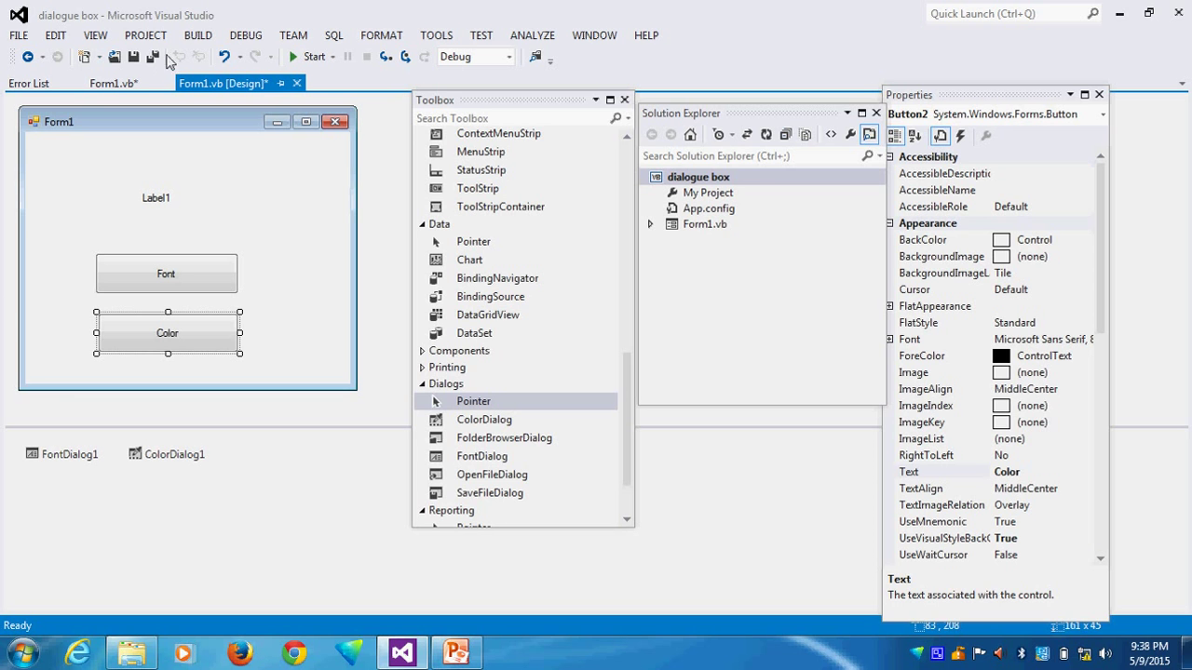
# Run the form and give Label1 a bold, larger Calibri font via the Font button.
pyautogui.click(309, 56)
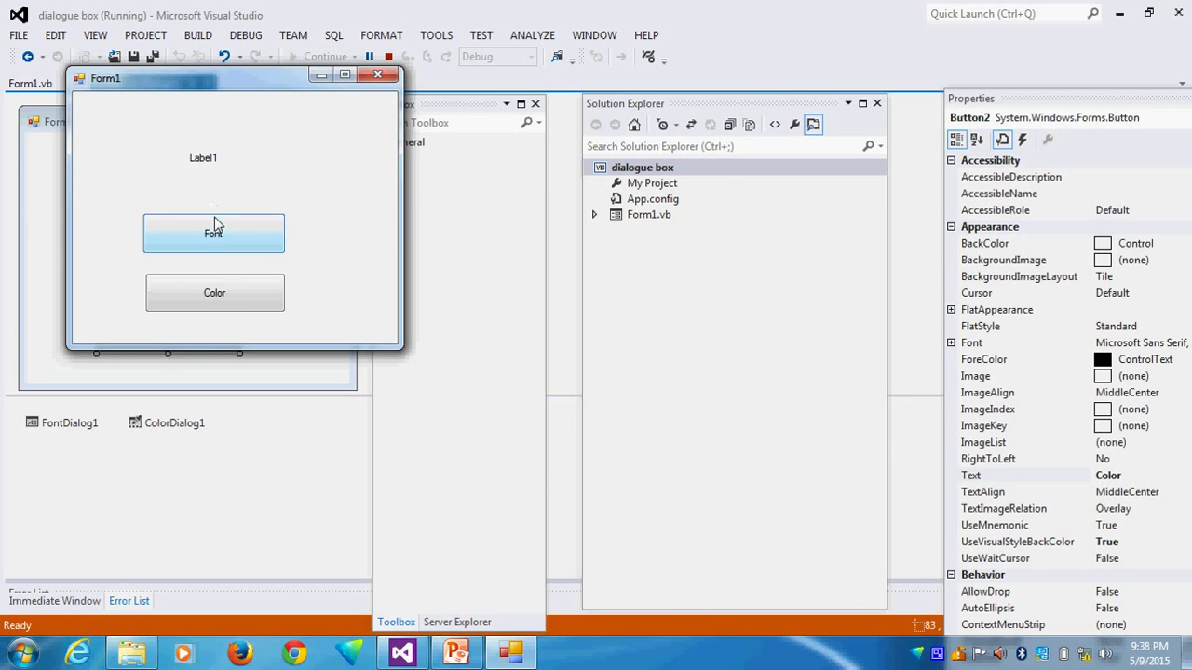
pyautogui.click(213, 233)
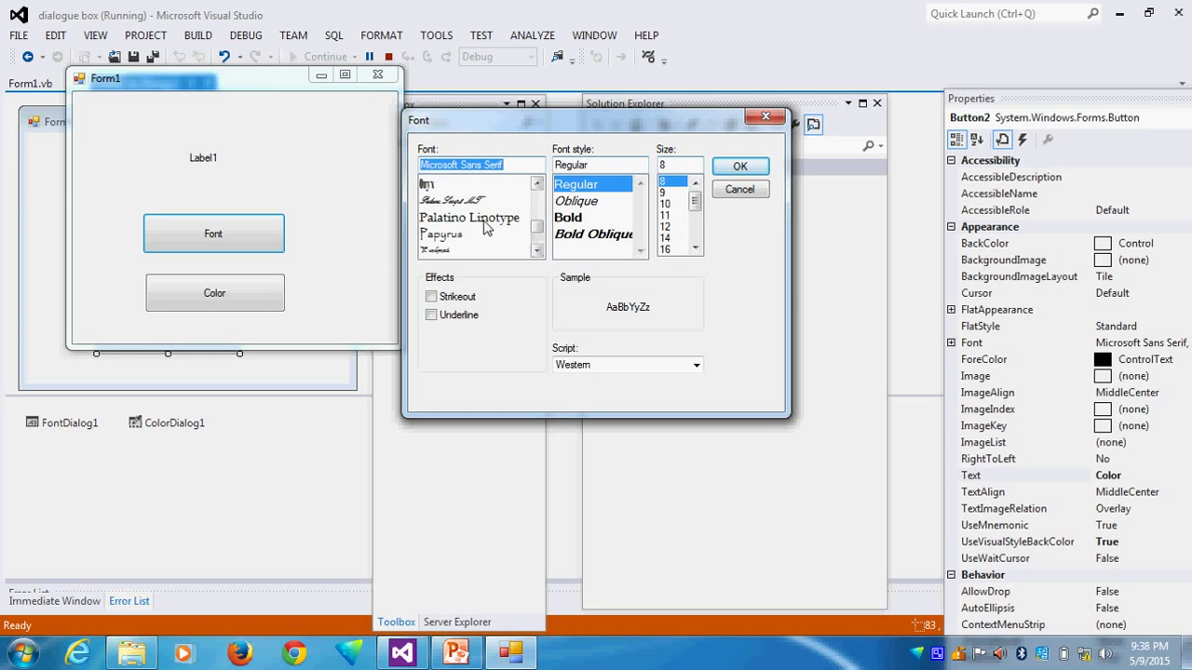
pyautogui.write('C')
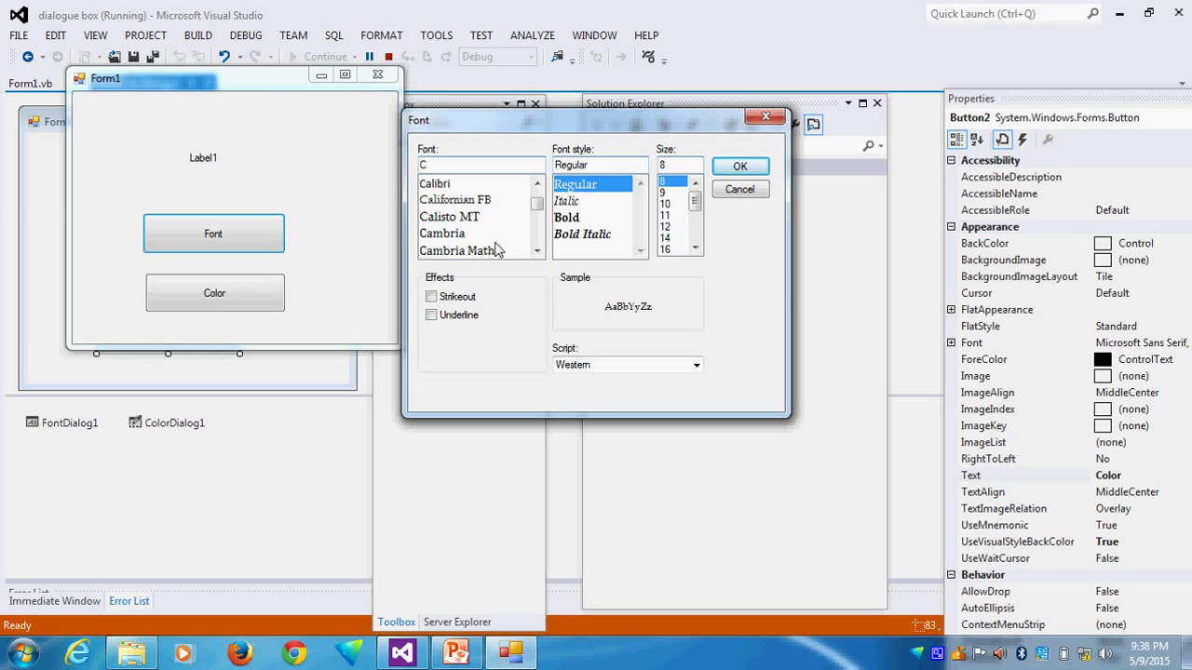
pyautogui.click(436, 184)
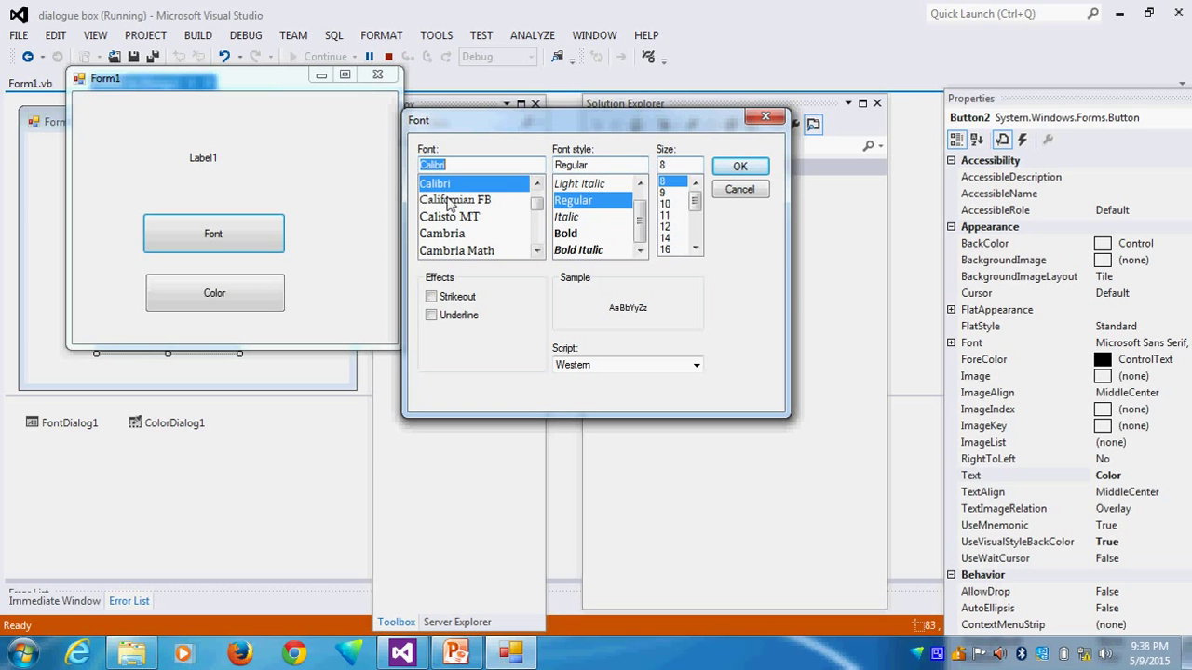
pyautogui.click(566, 233)
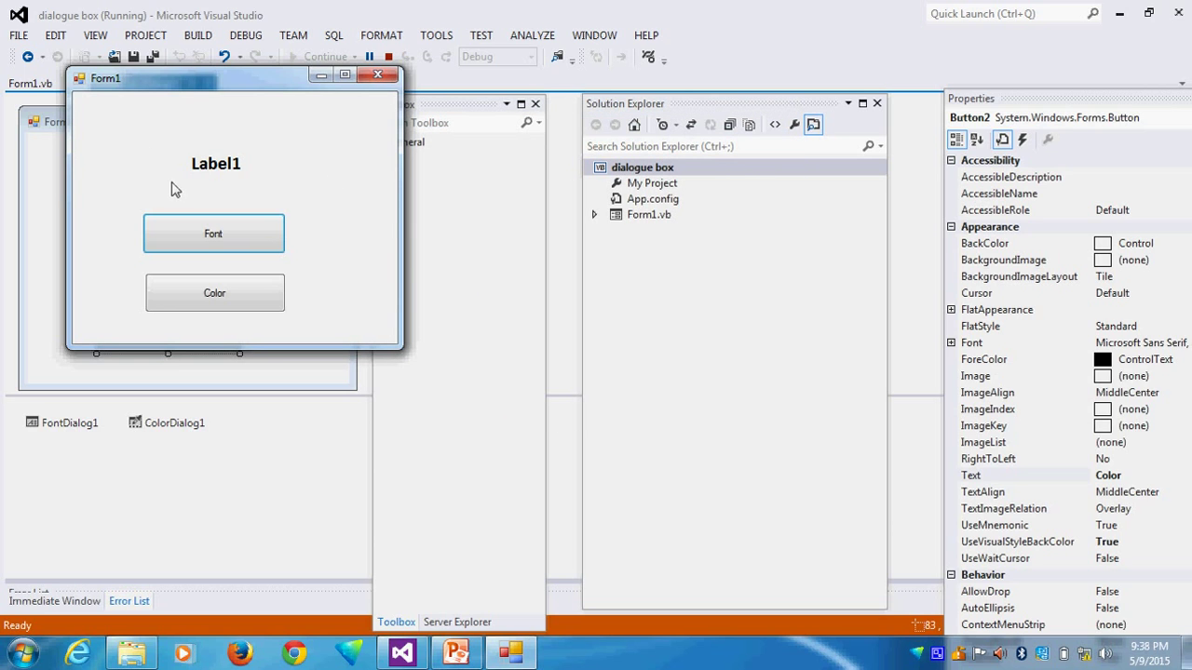
# Recolour Label1 via the Color button through green and navy, ending in red.
pyautogui.click(215, 293)
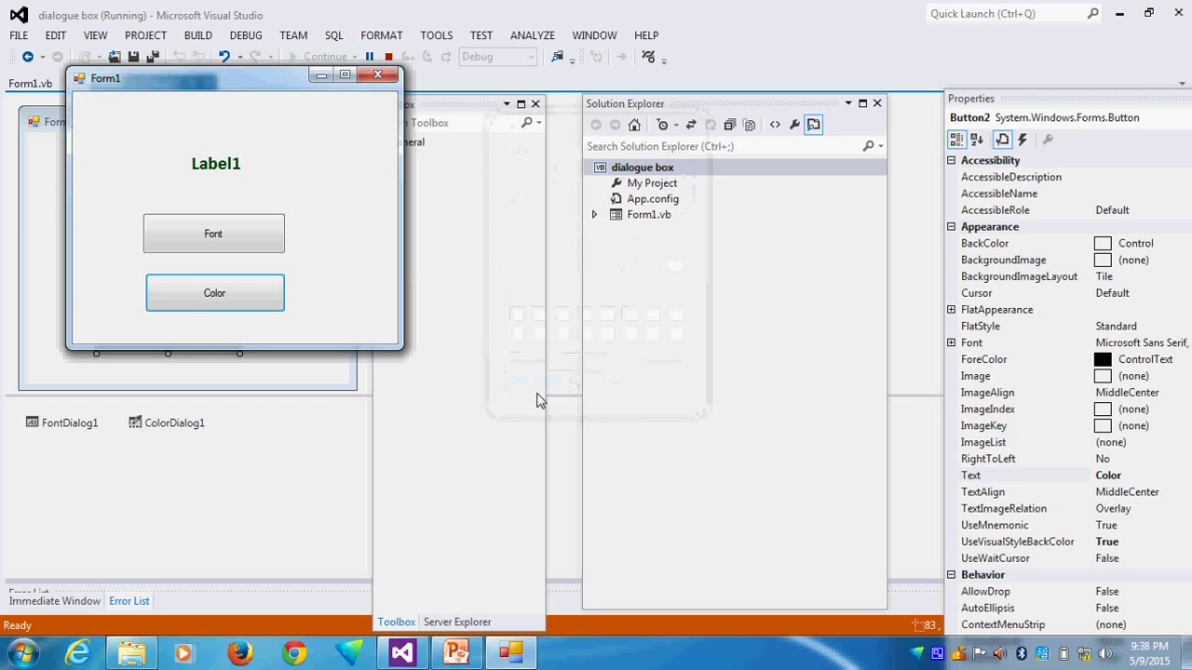
pyautogui.click(214, 292)
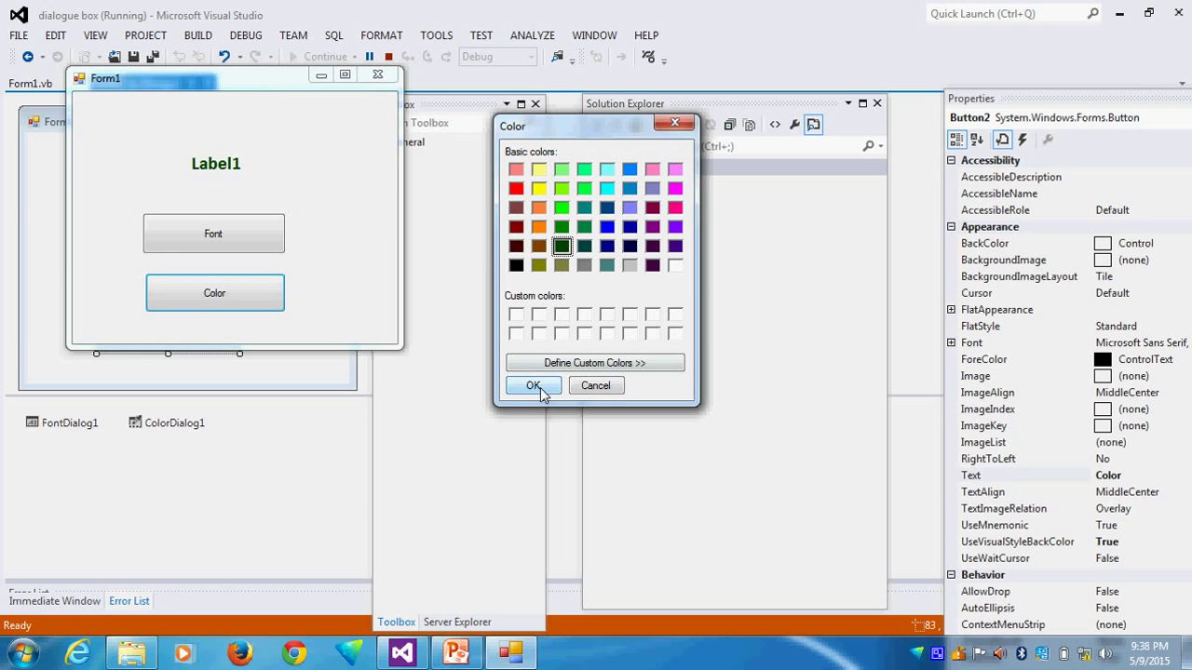
pyautogui.click(532, 386)
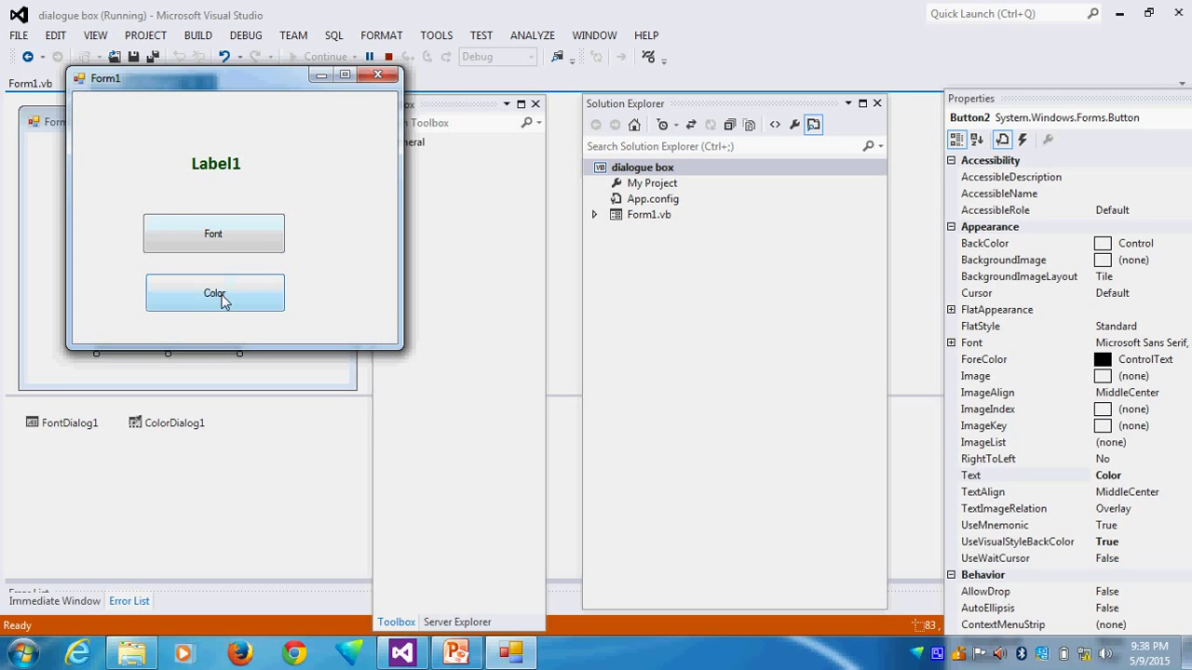
pyautogui.click(214, 293)
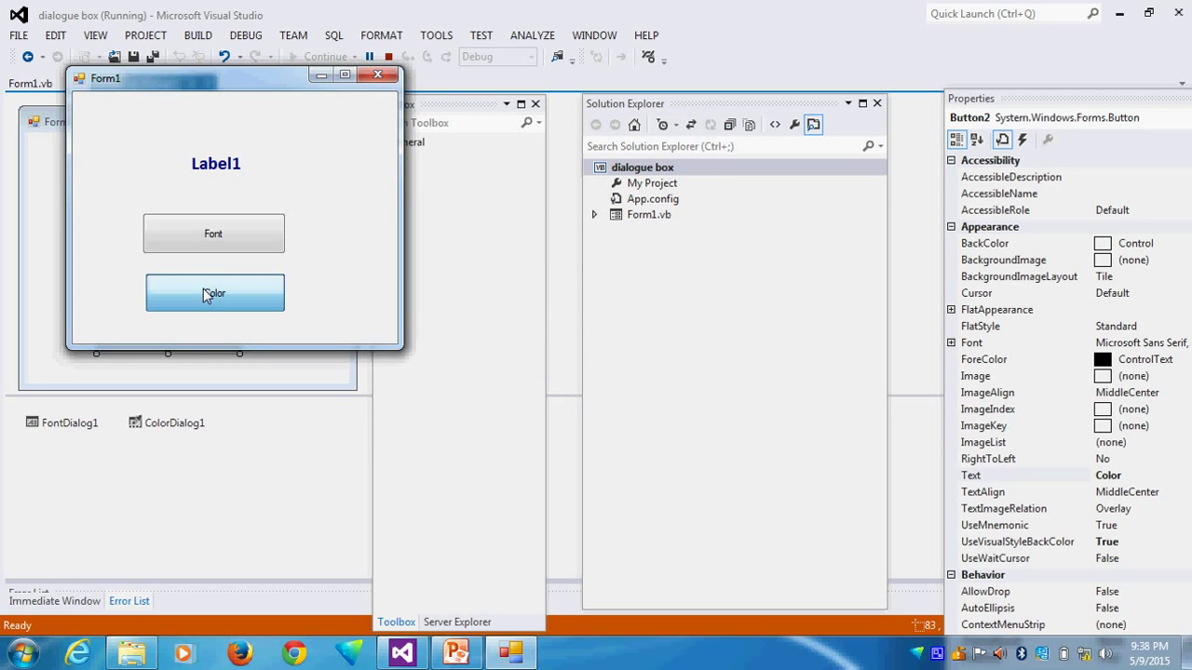
pyautogui.click(214, 293)
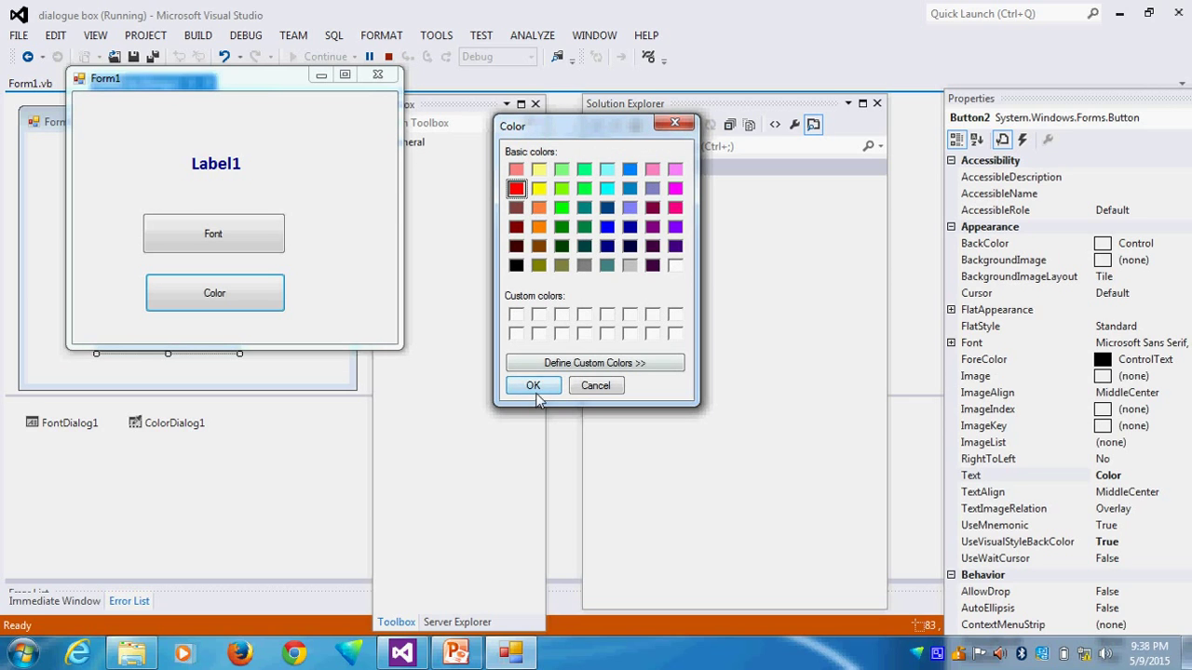
pyautogui.click(532, 386)
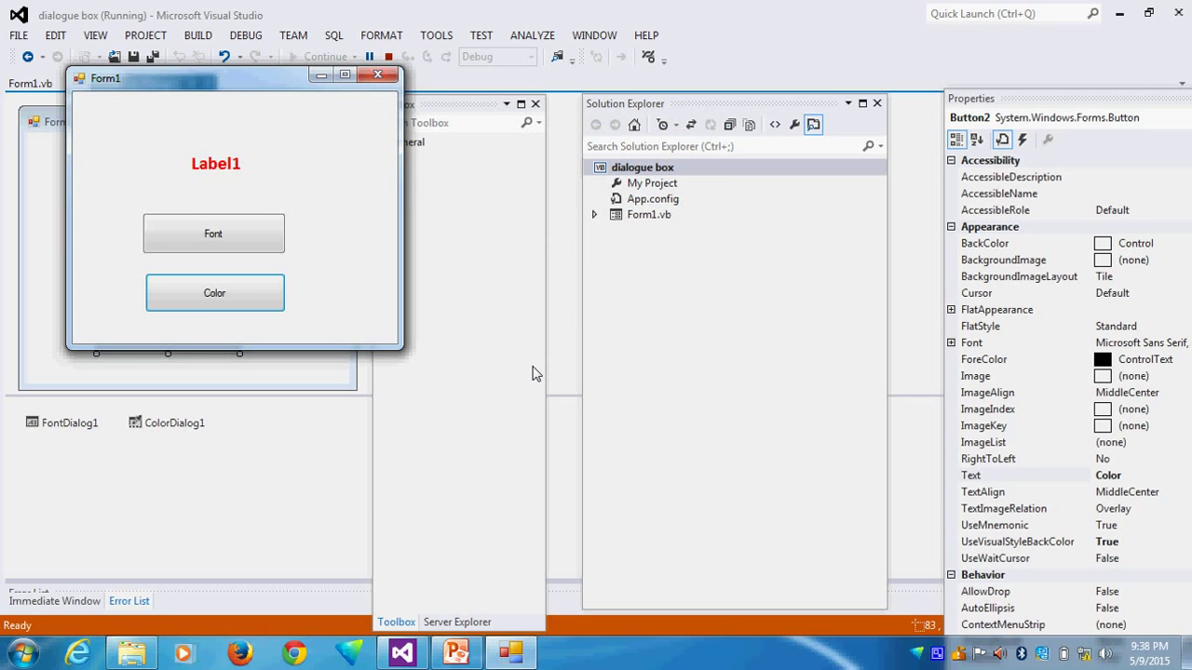
pyautogui.moveTo(265, 134)
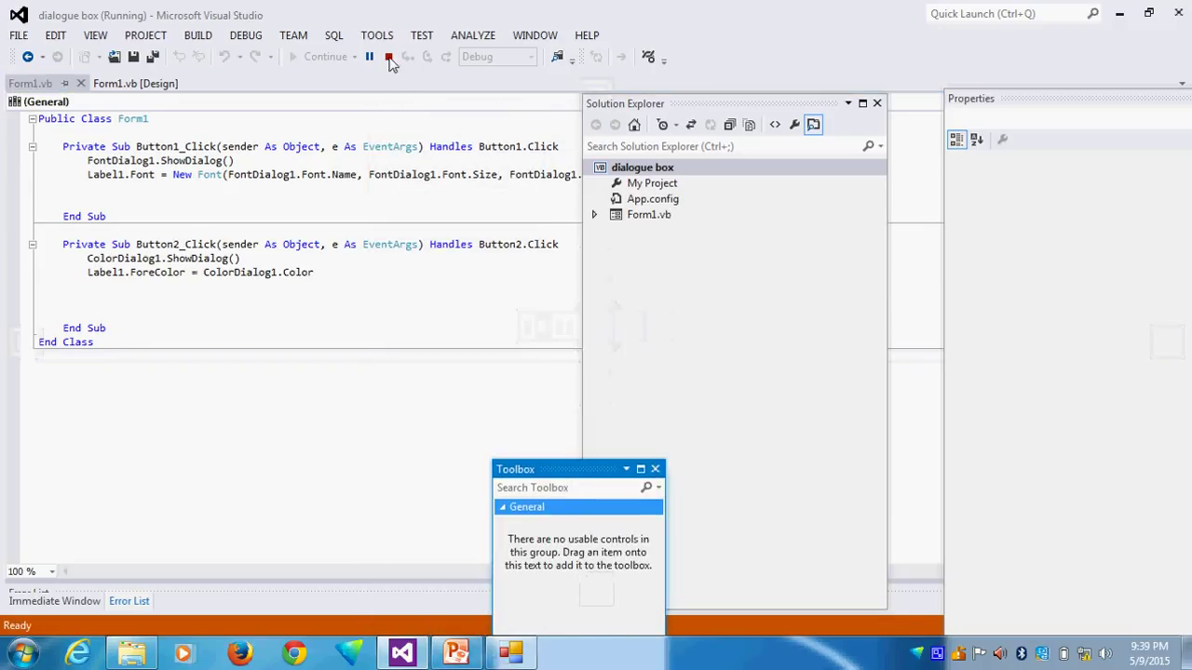
# Stop the running form and reposition the Solution Explorer beside the Form1.vb code.
pyautogui.click(387, 56)
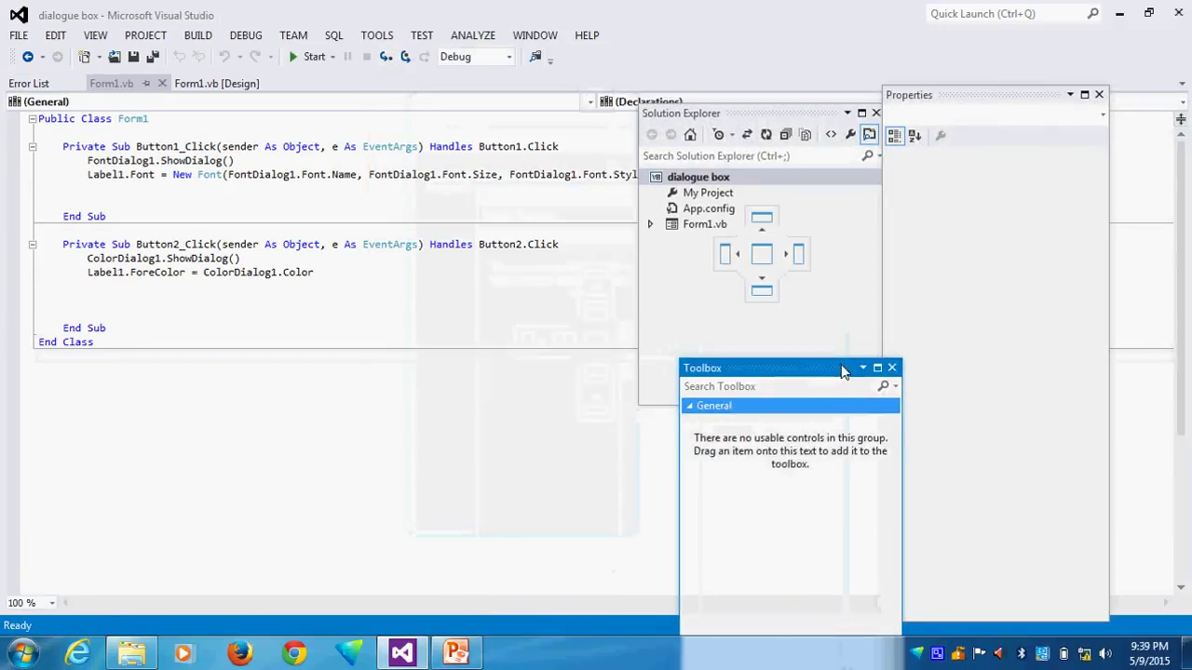
pyautogui.moveTo(759, 113); pyautogui.dragTo(446, 465)
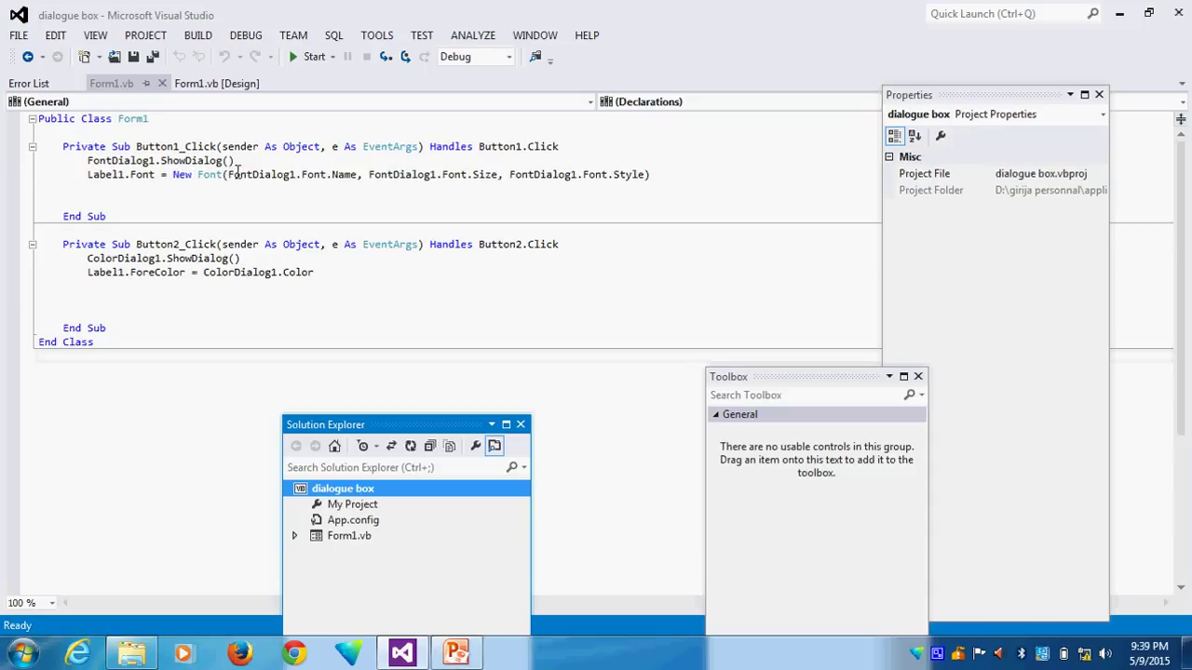
pyautogui.moveTo(359, 203)
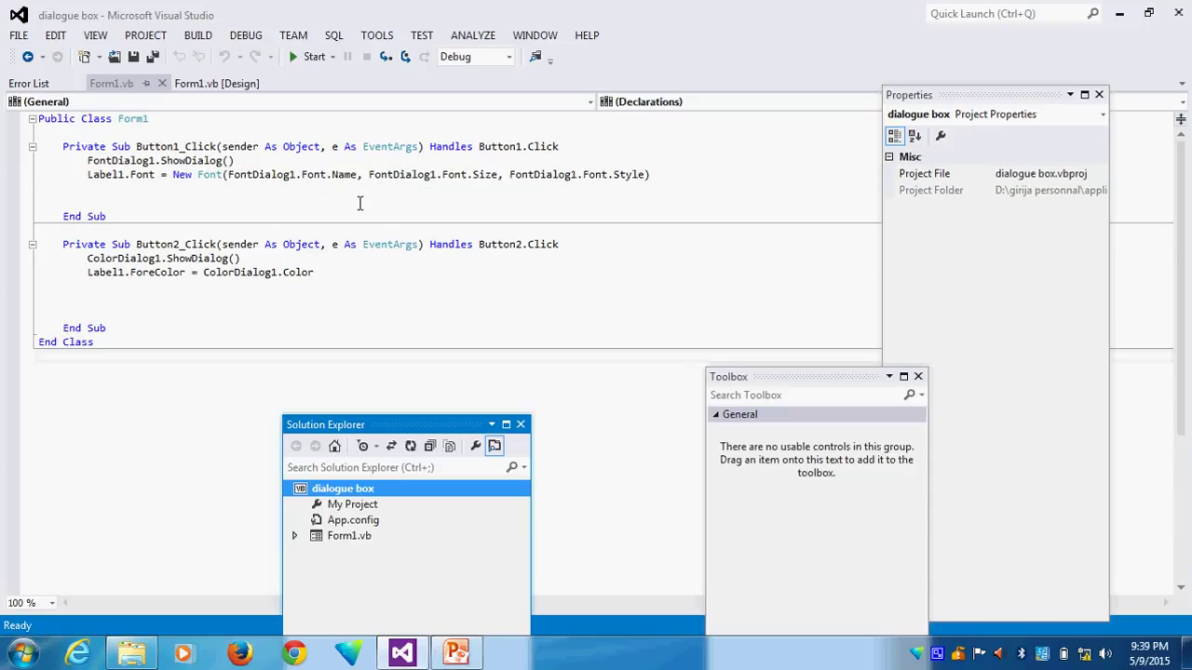
pyautogui.moveTo(625, 218)
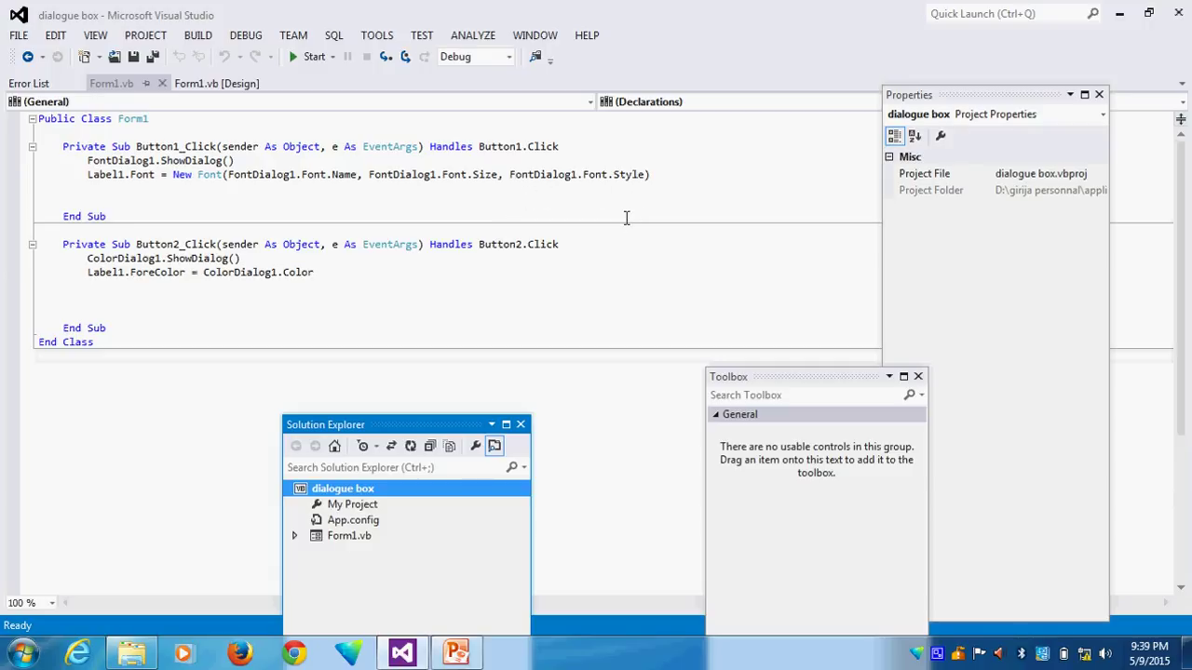
pyautogui.moveTo(328, 162)
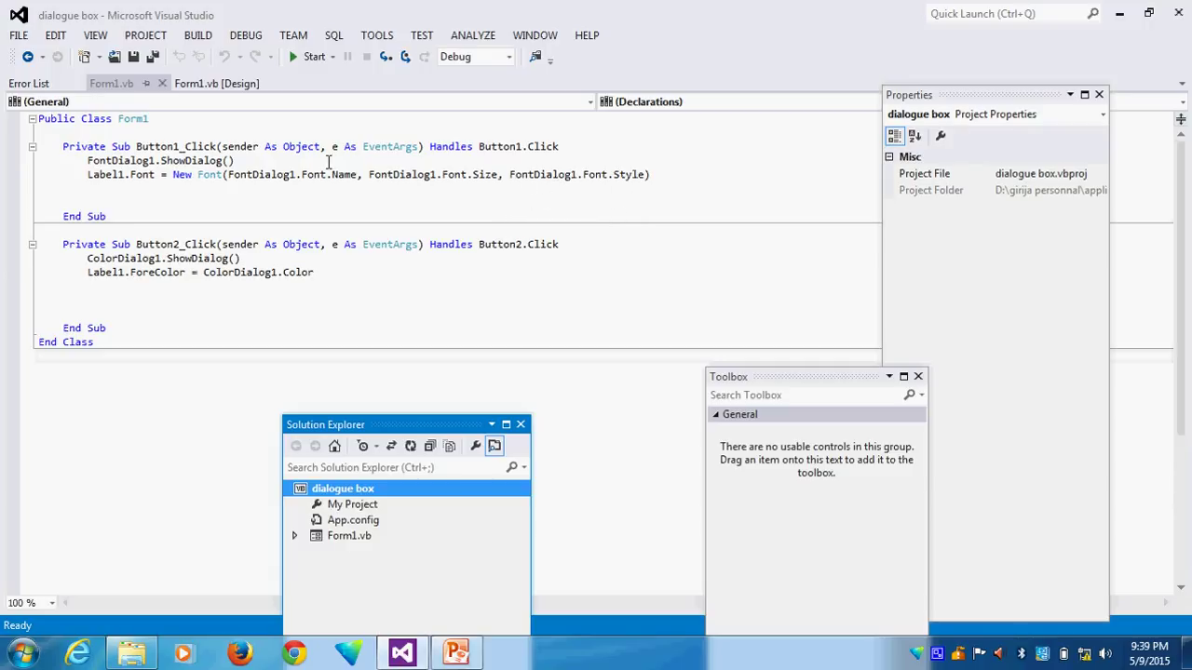
pyautogui.moveTo(514, 191)
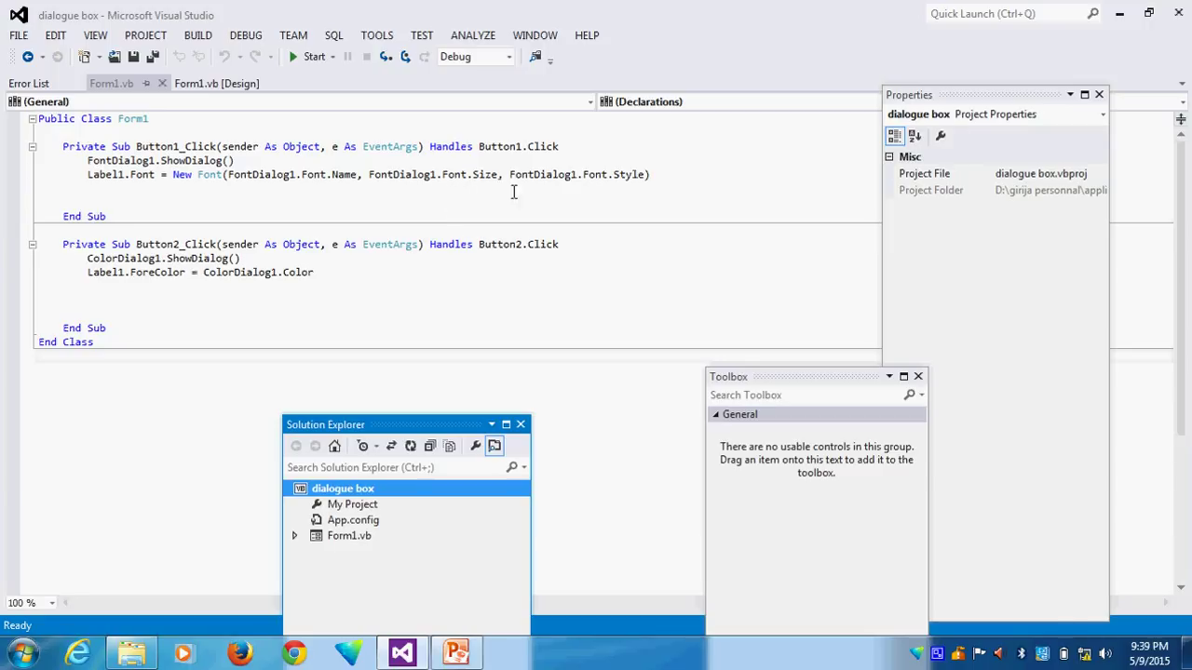
pyautogui.moveTo(458, 242)
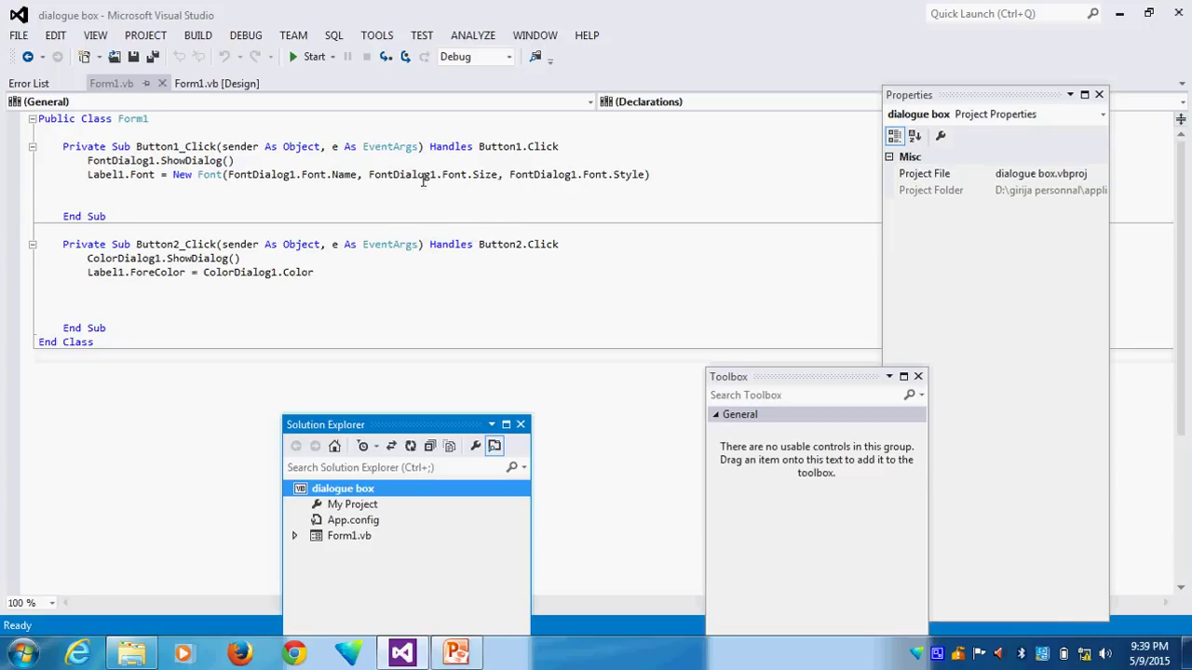
# Strip the Size and Style arguments from New Font, then run the last successful build despite errors.
pyautogui.doubleClick(393, 175)
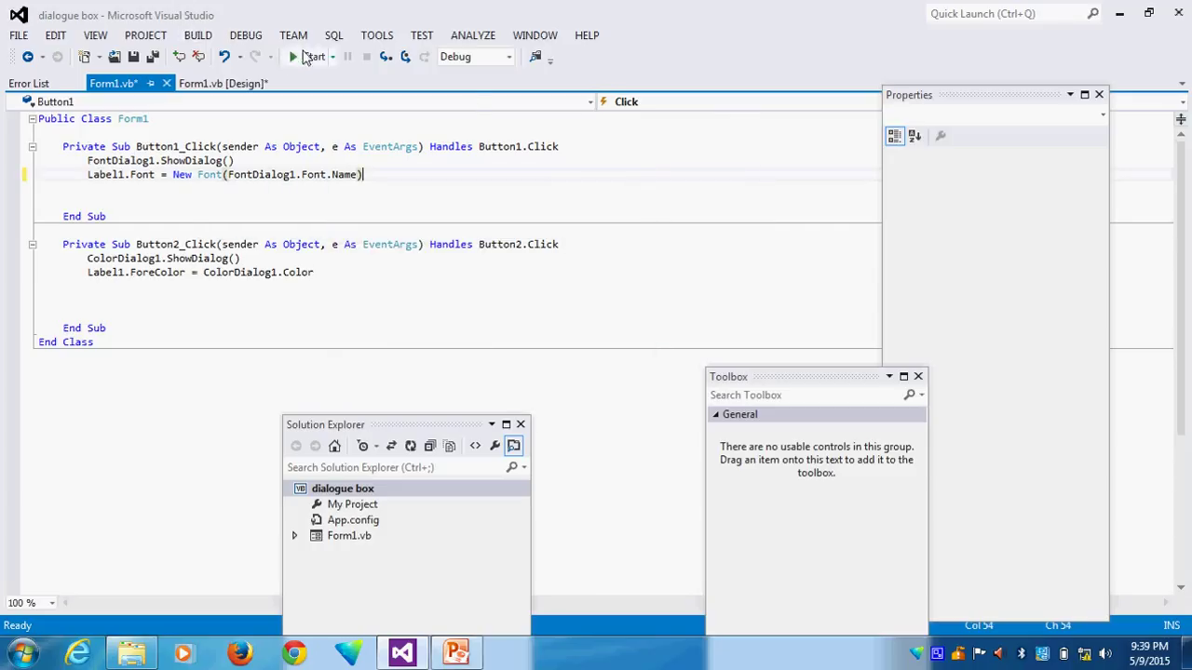
pyautogui.click(314, 56)
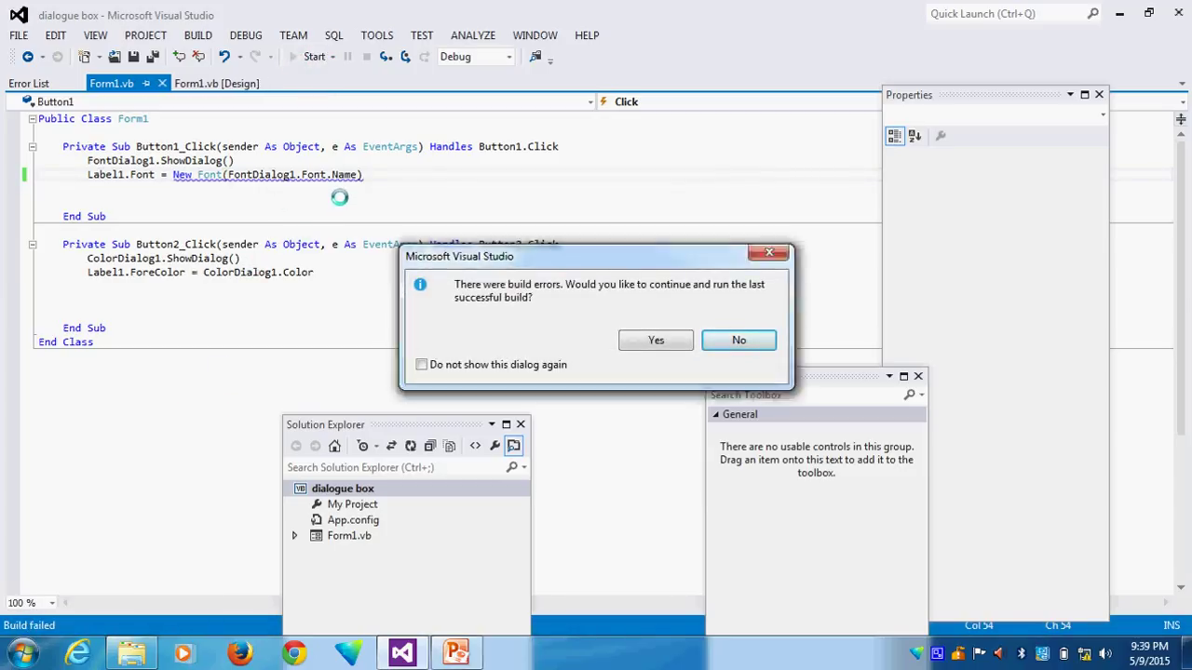
pyautogui.moveTo(670, 328)
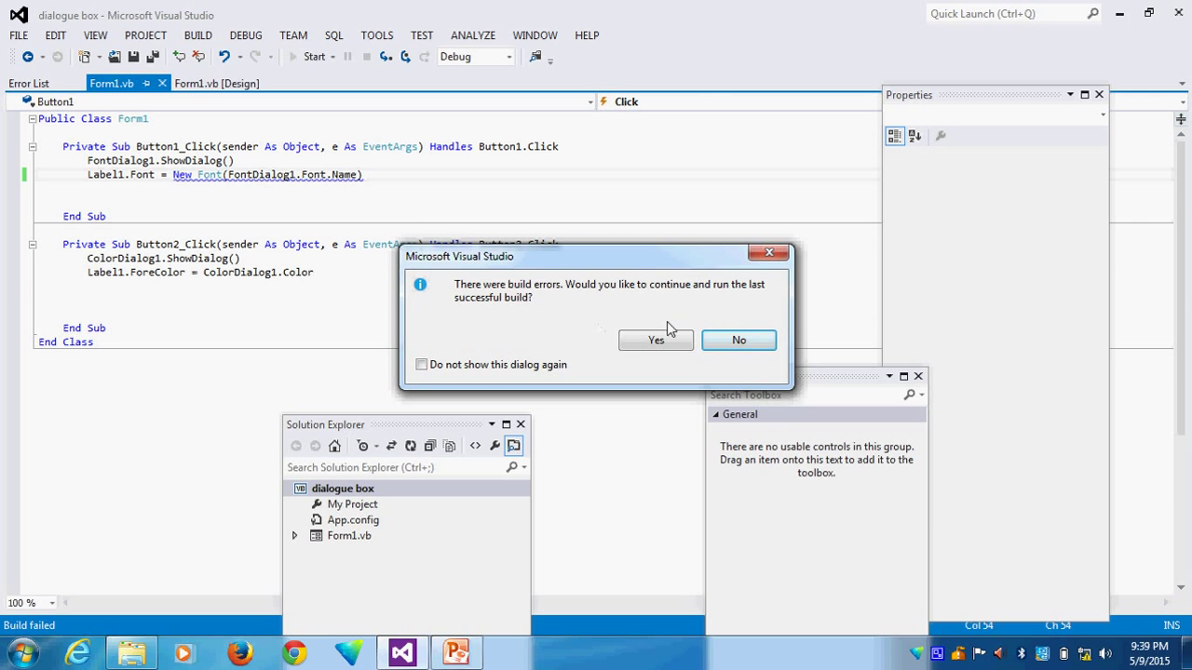
pyautogui.click(656, 339)
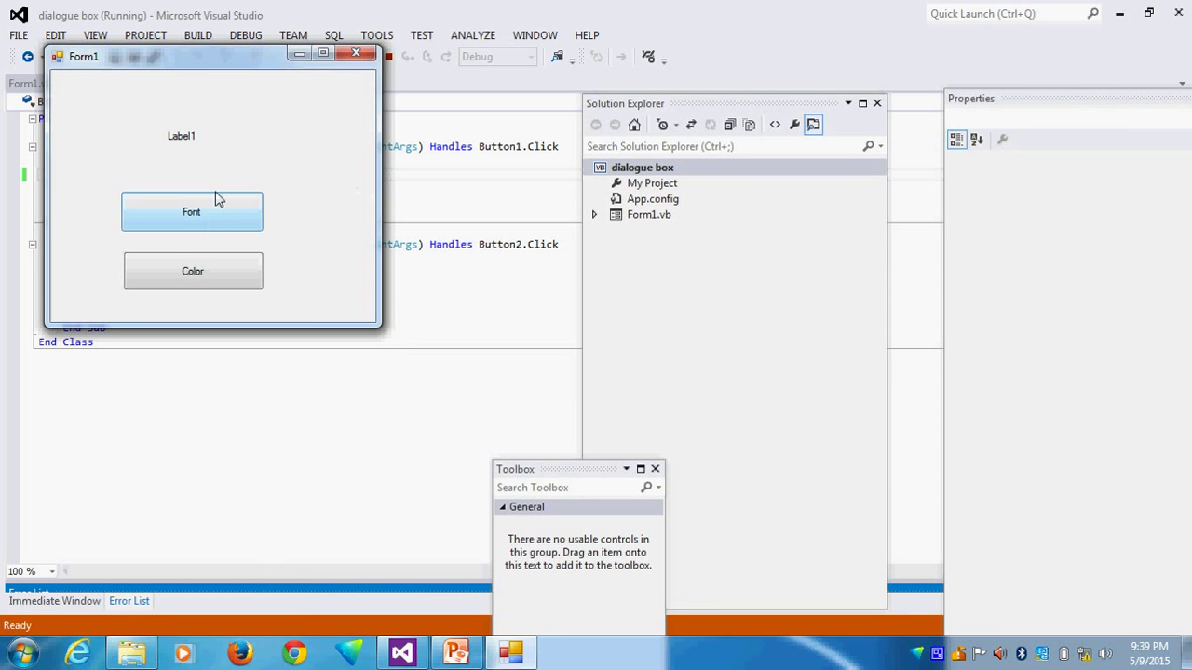
# Close the form and add ', FontDialog1.Font.Size' to the New Font call.
pyautogui.click(347, 56)
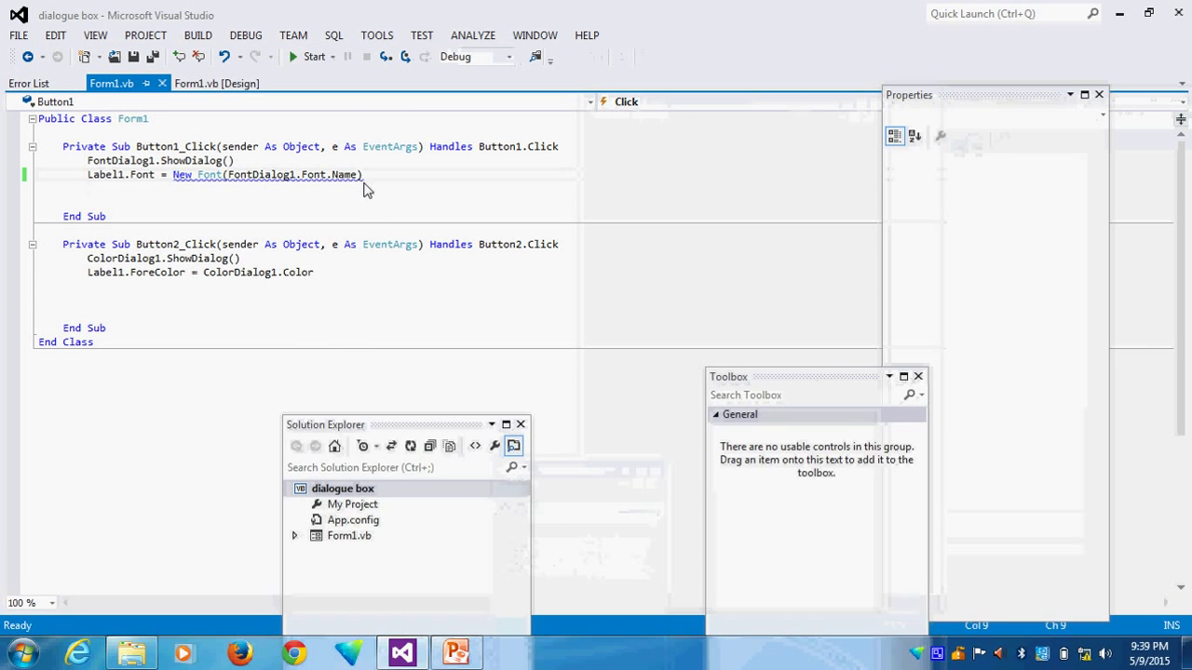
pyautogui.write(',')
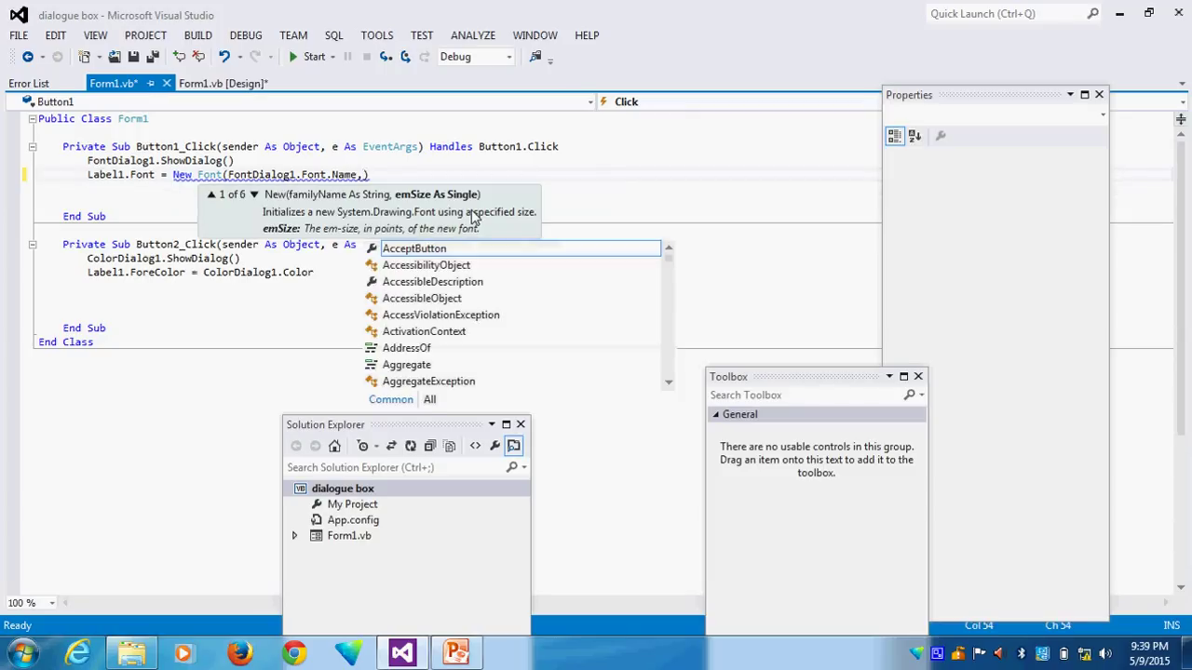
pyautogui.write('FontDialog1')
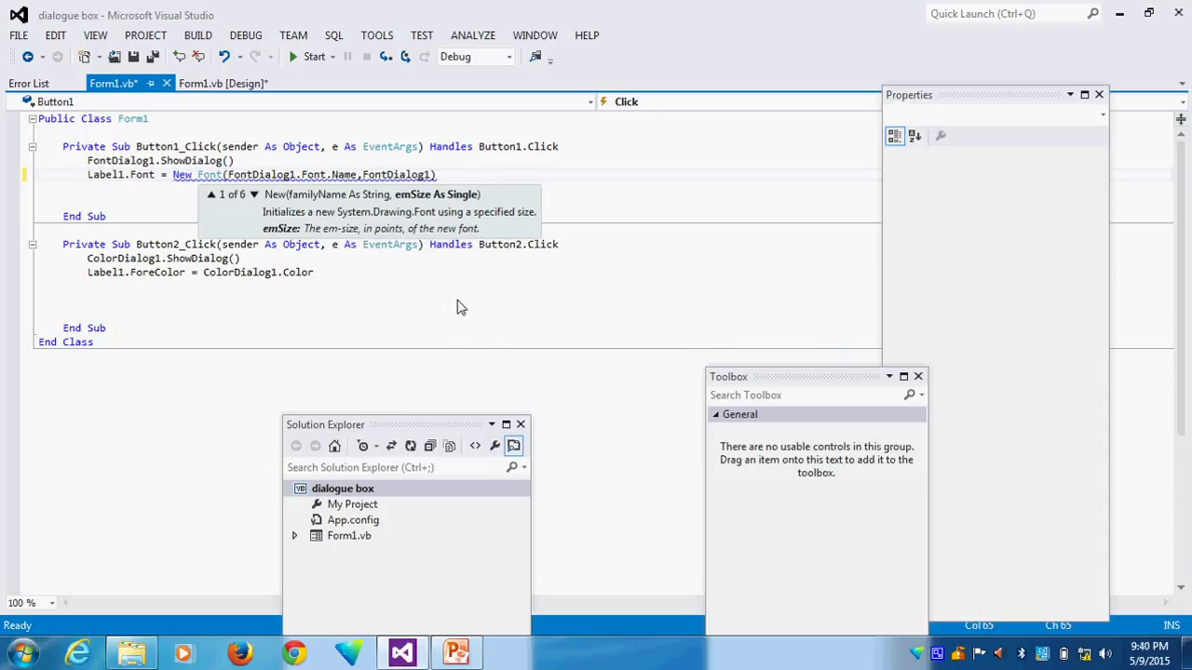
pyautogui.write('Font.Size')
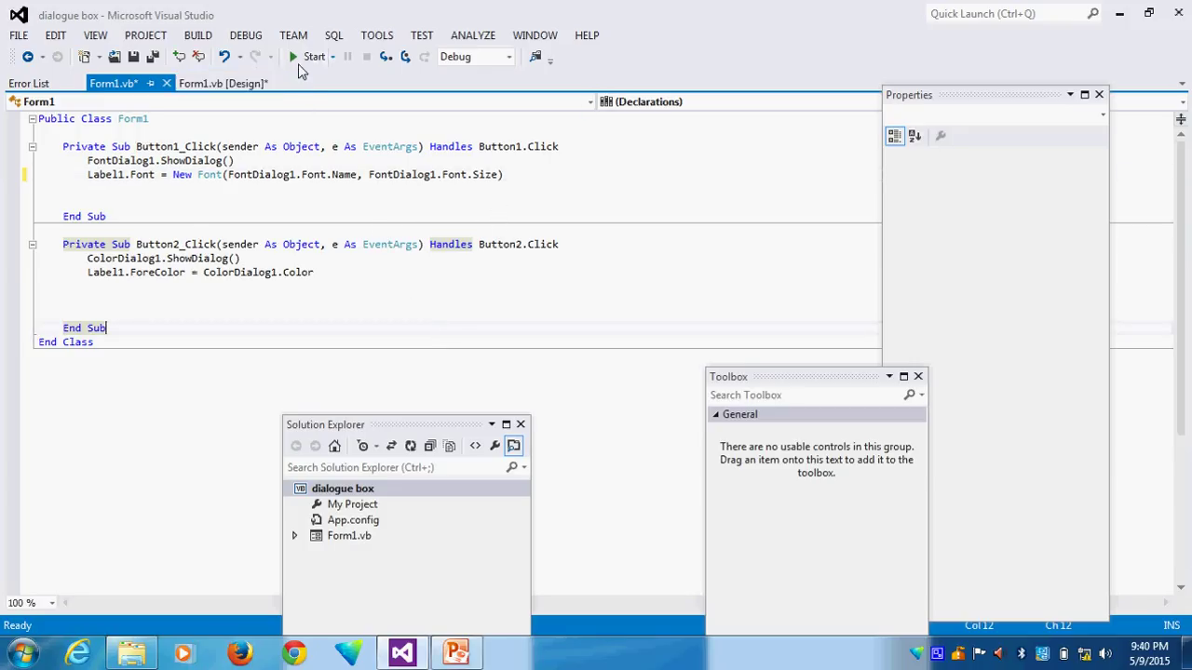
# Run the form and set Label1 to Modern No. 20, Bold, size 16.
pyautogui.click(313, 56)
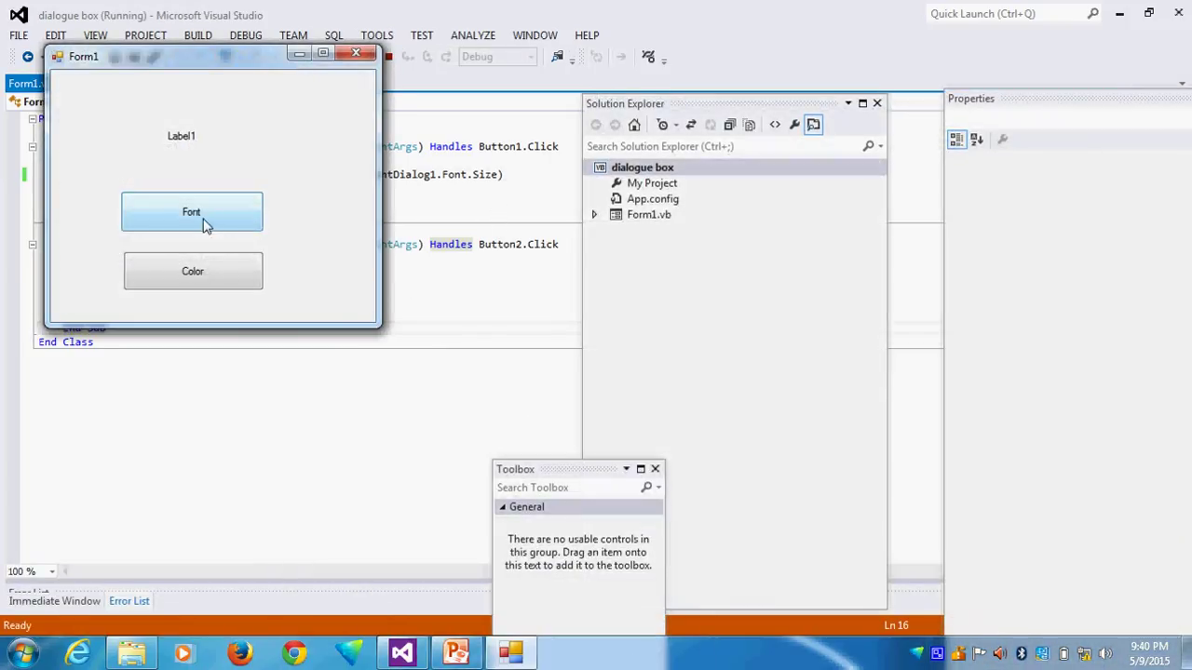
pyautogui.click(189, 212)
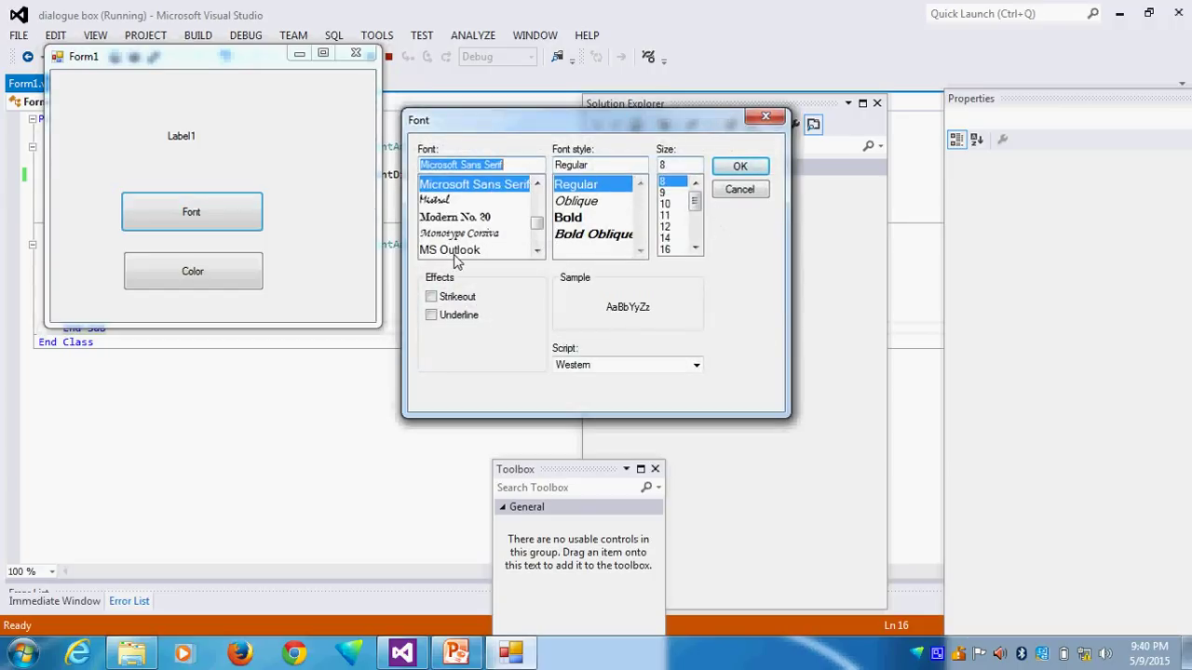
pyautogui.click(451, 250)
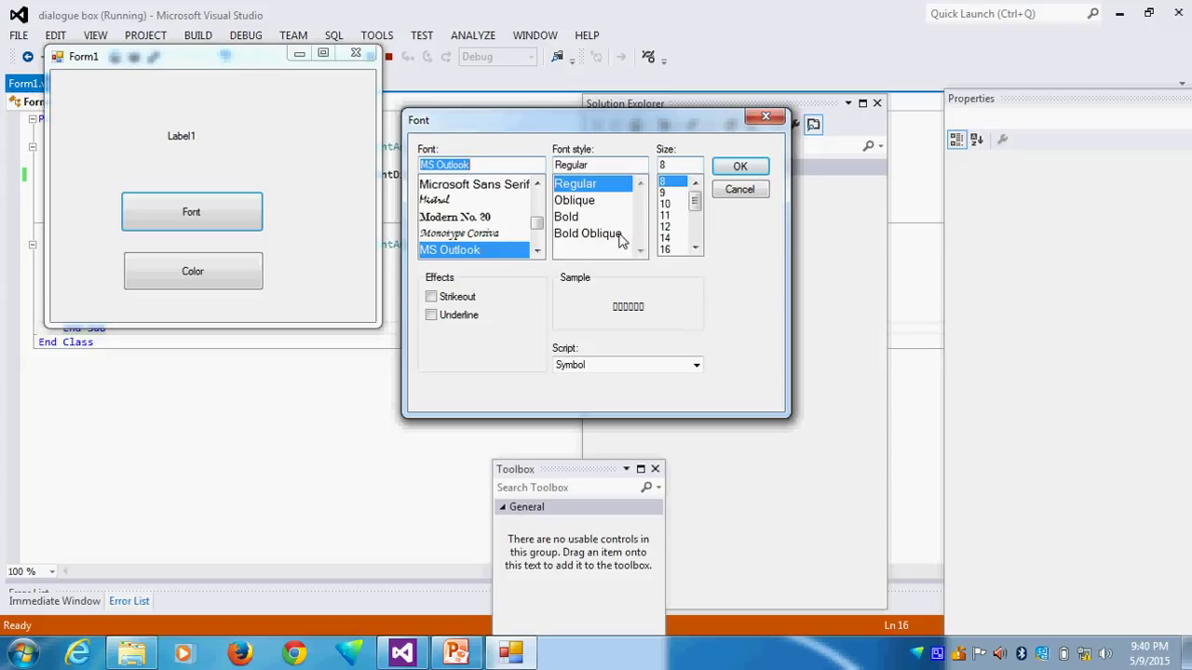
pyautogui.click(454, 216)
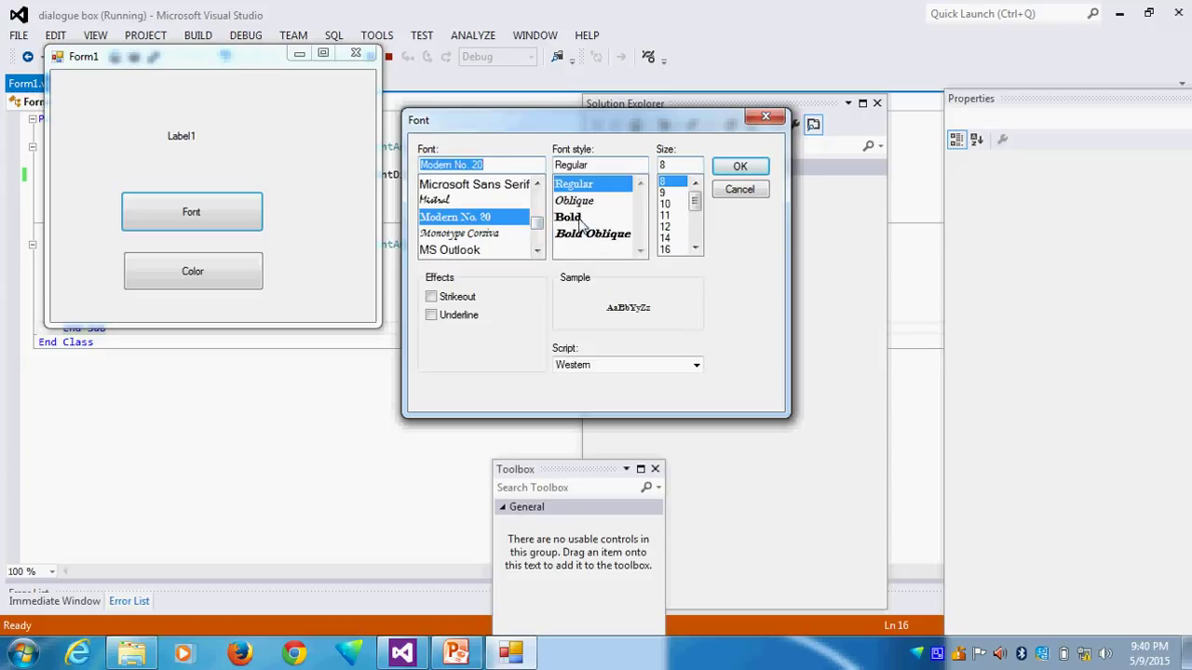
pyautogui.click(568, 216)
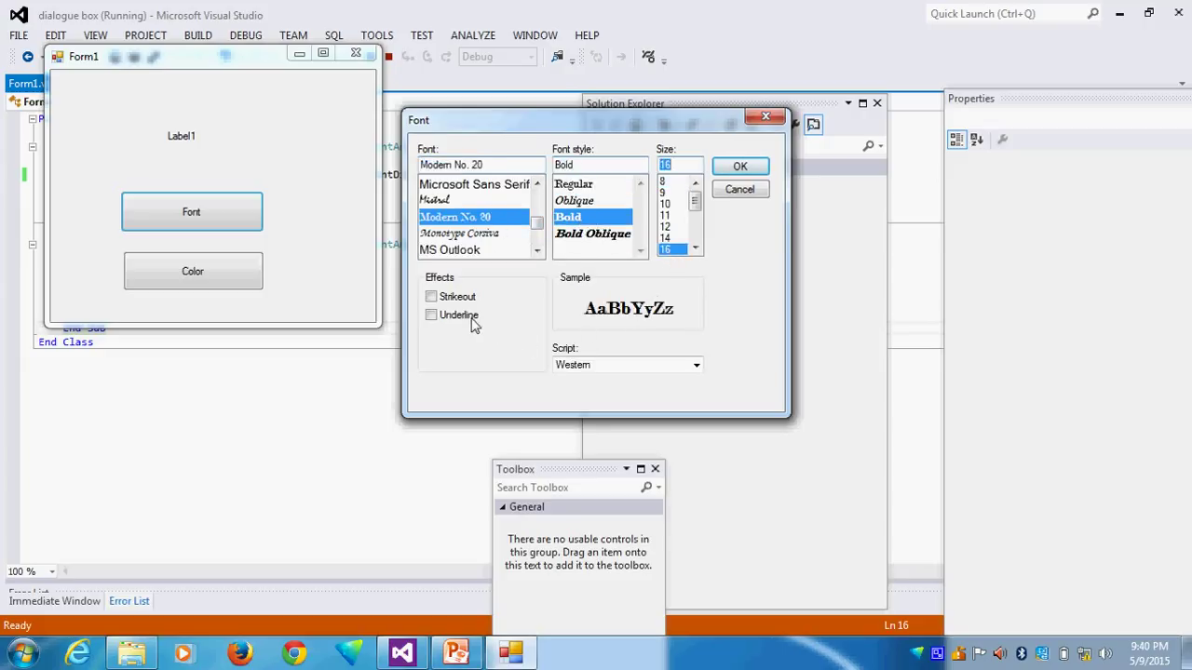
pyautogui.click(739, 166)
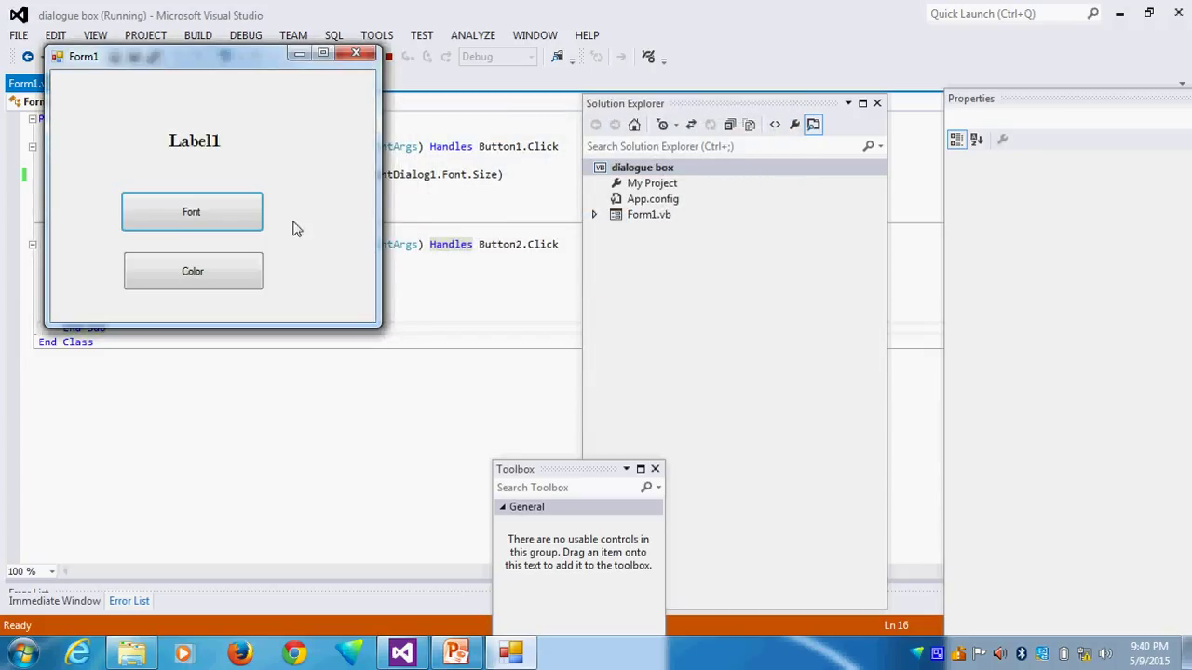
pyautogui.moveTo(194, 272)
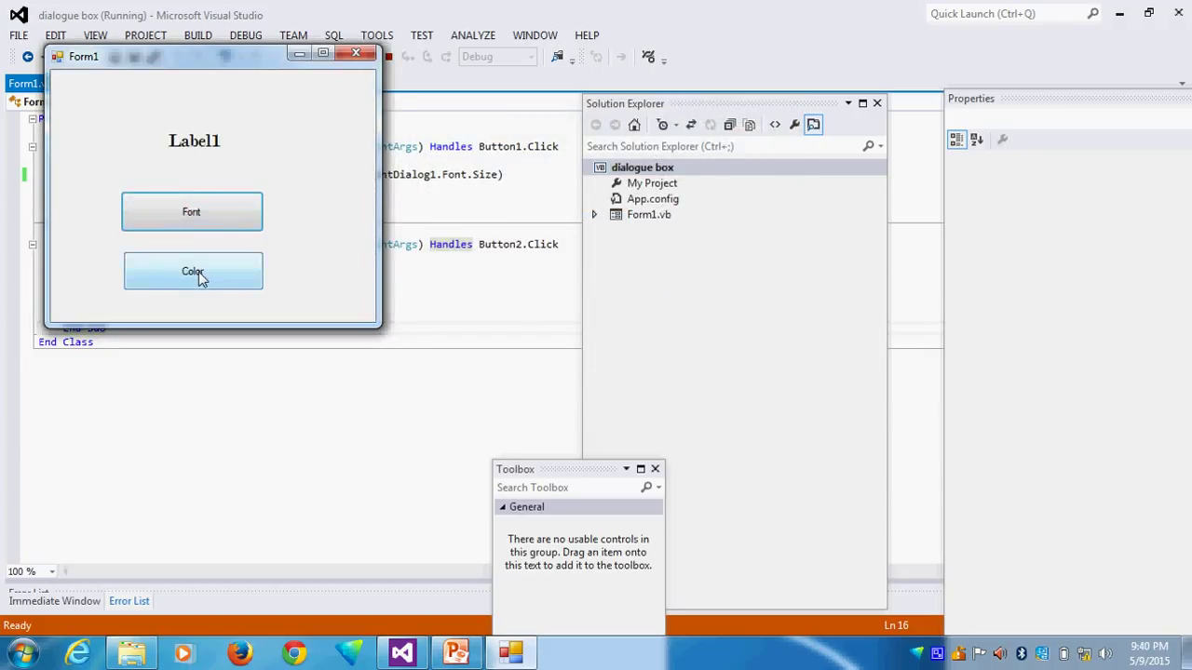
# Colour Label1 pink through the Color button.
pyautogui.click(193, 271)
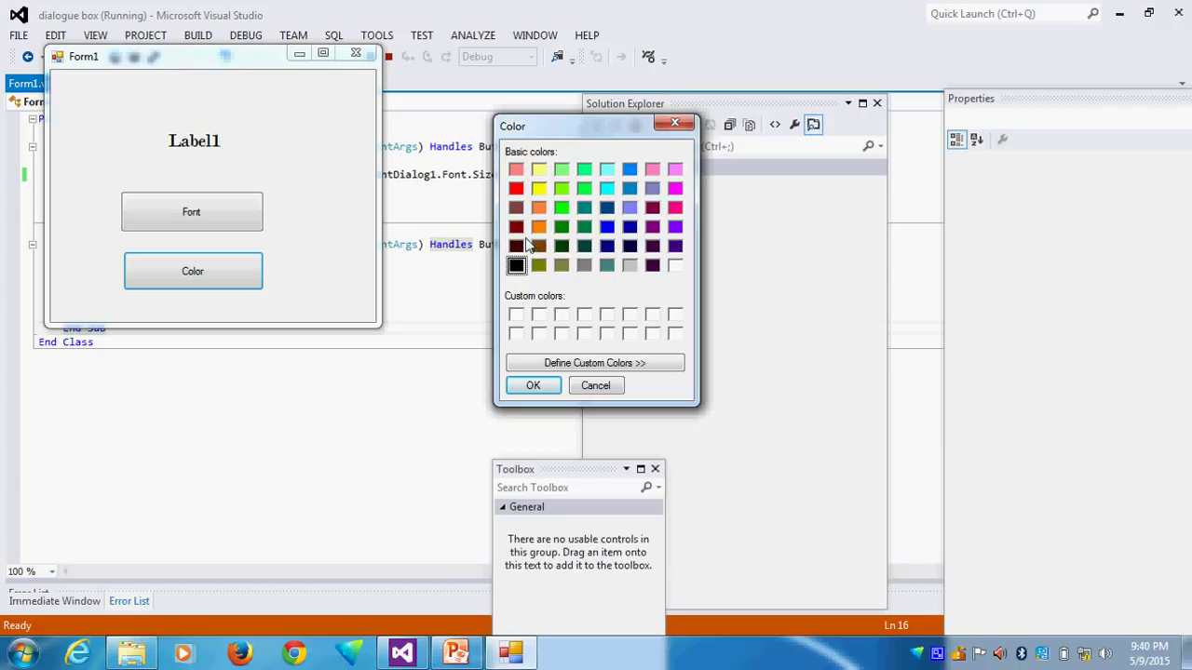
pyautogui.click(674, 209)
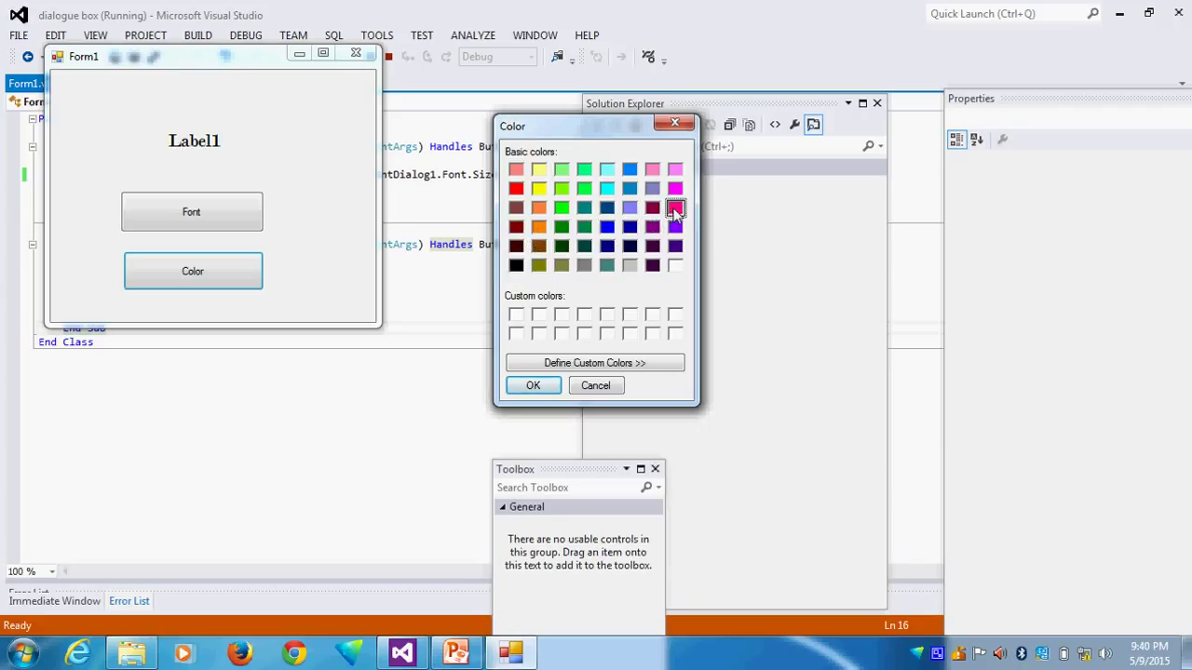
pyautogui.click(532, 385)
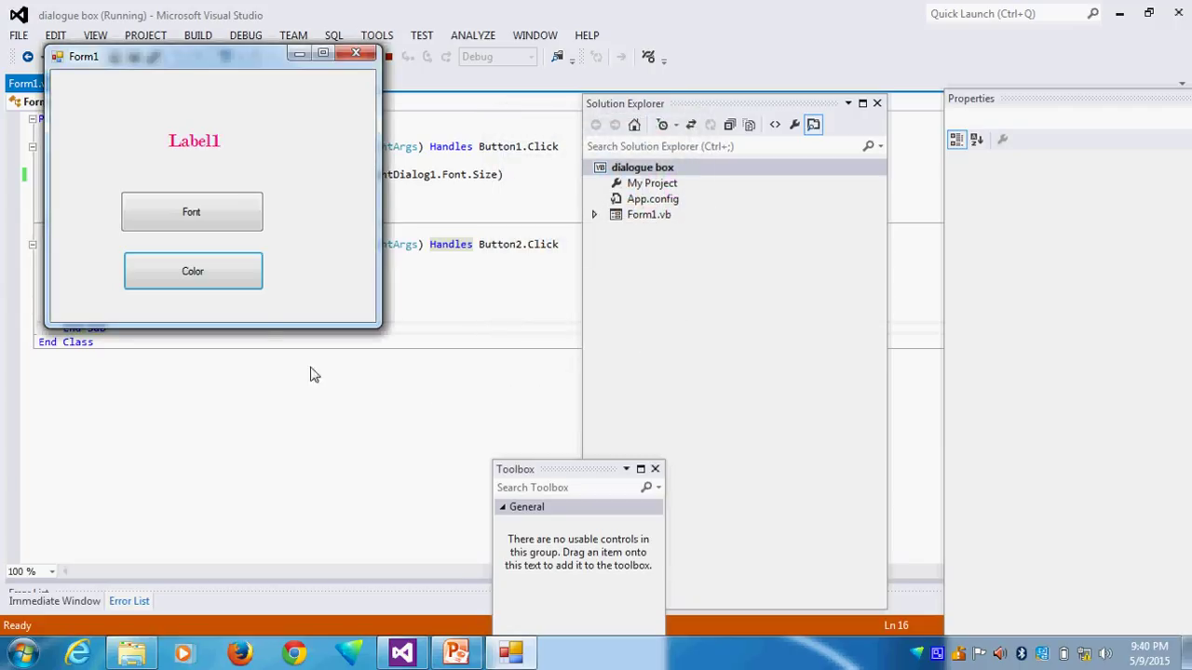
# Reapply the font without underlining, then close the running form.
pyautogui.click(190, 212)
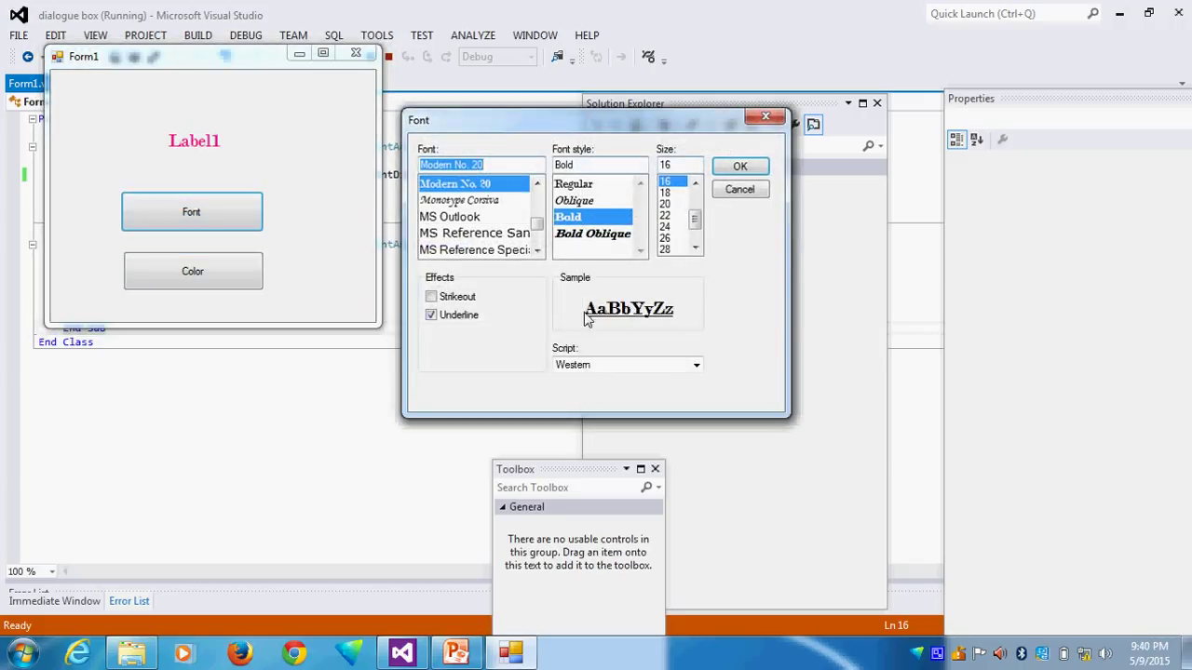
pyautogui.click(432, 315)
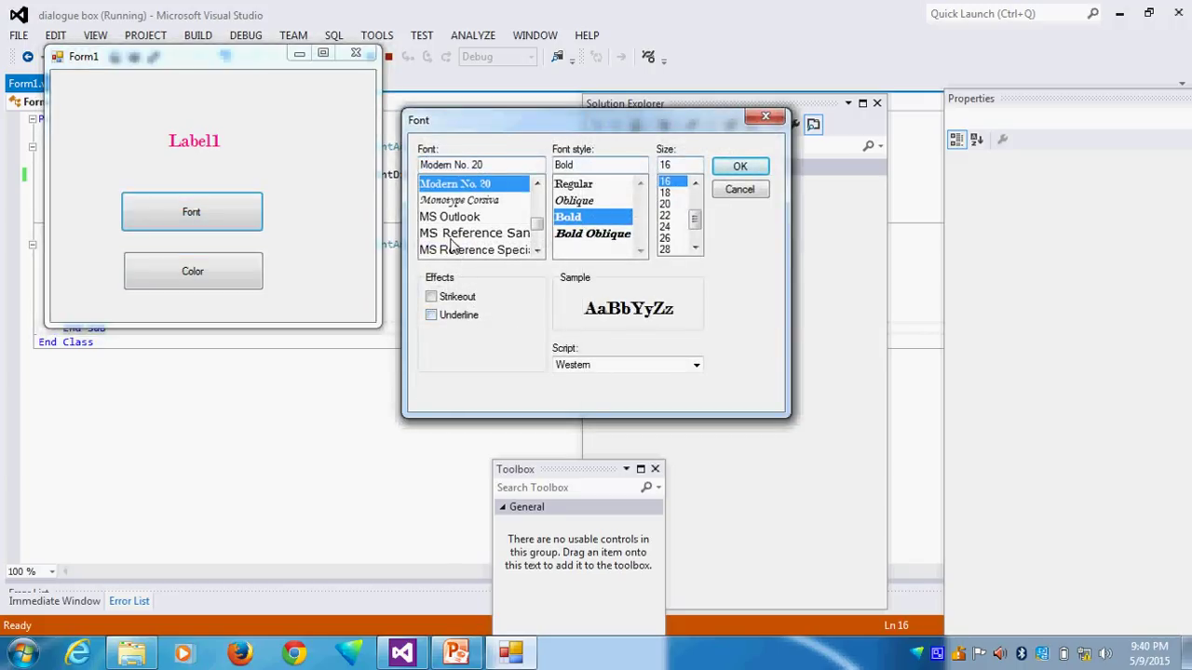
pyautogui.click(475, 232)
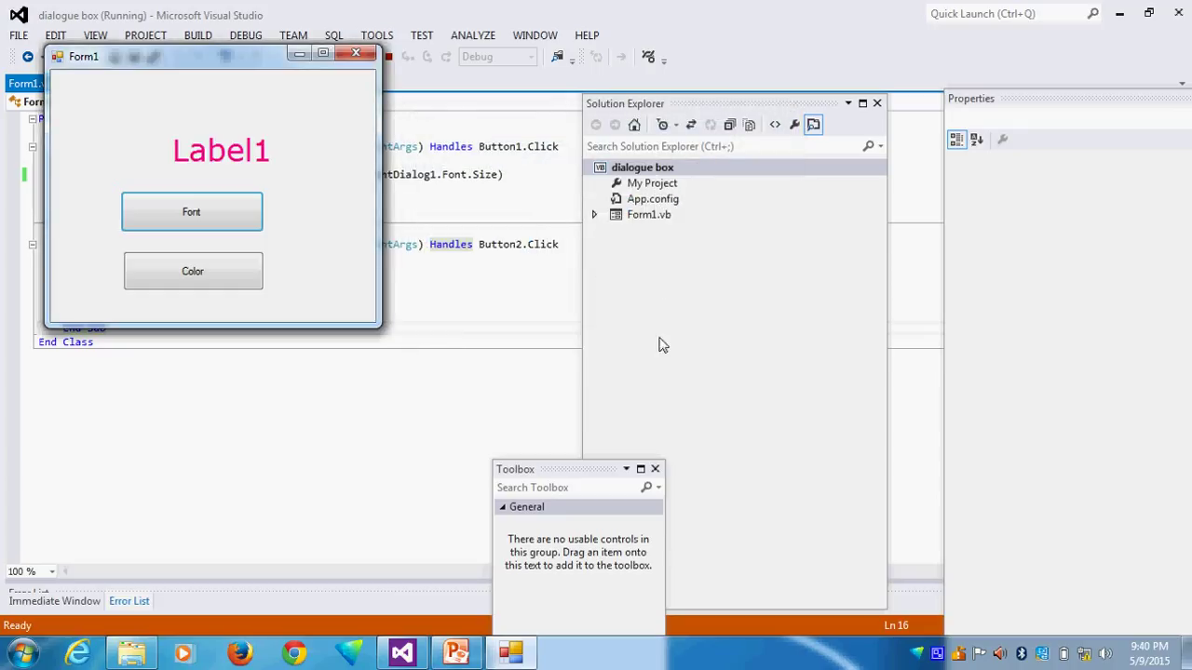
pyautogui.moveTo(380, 390)
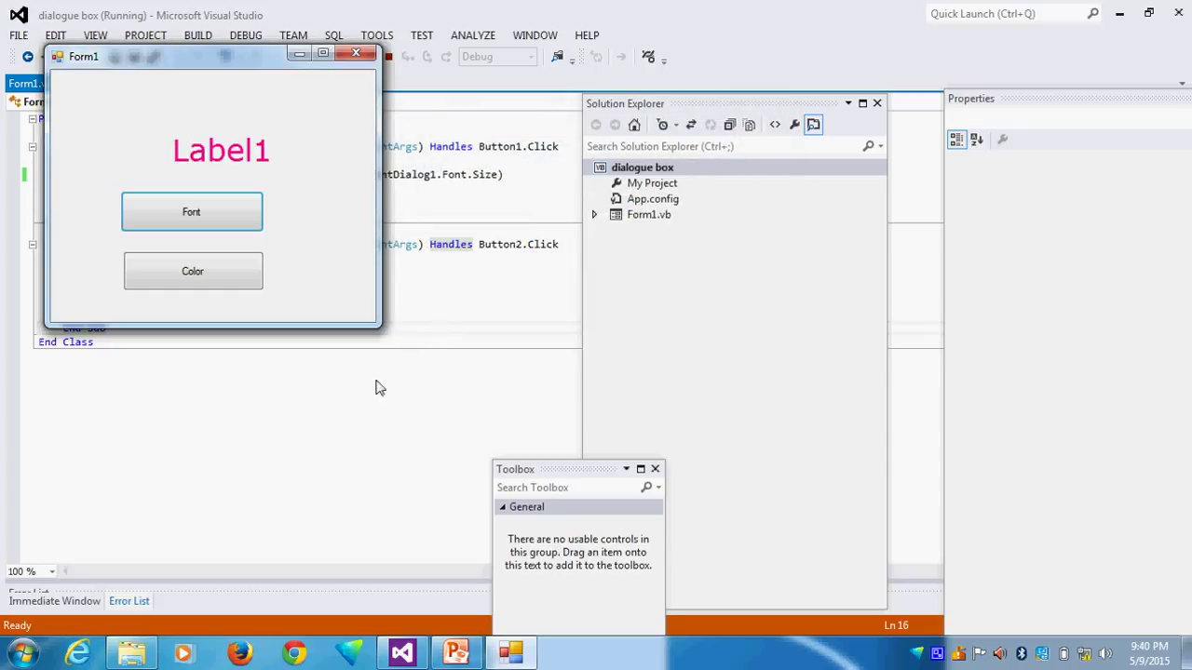
pyautogui.click(355, 52)
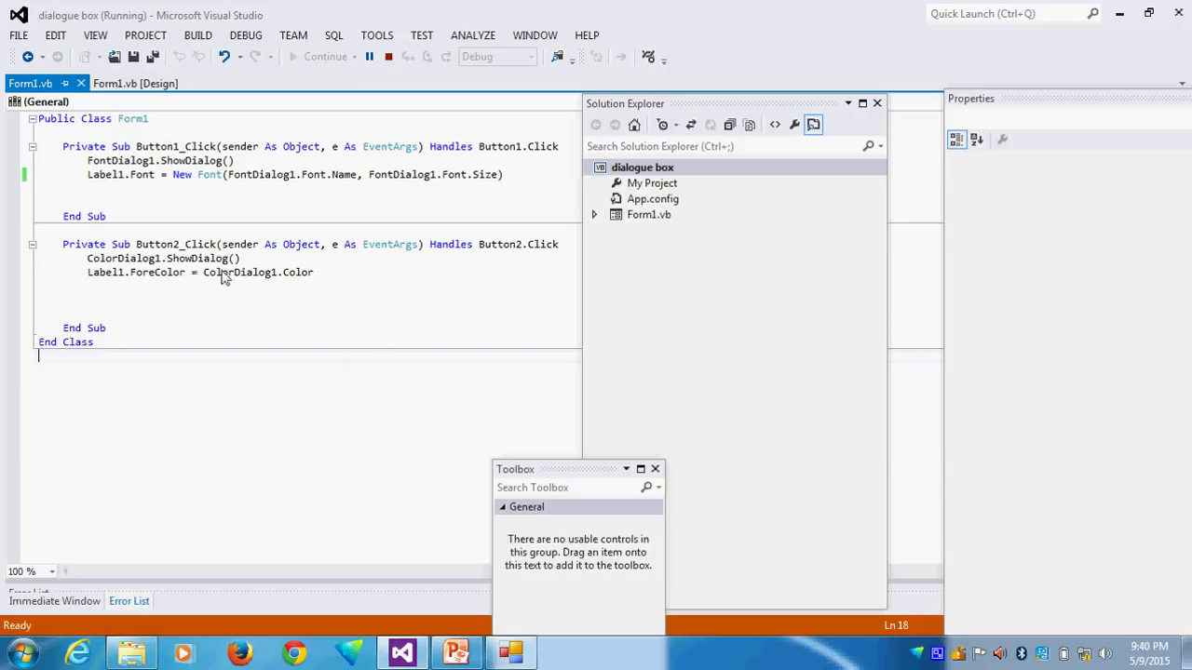
pyautogui.moveTo(339, 305)
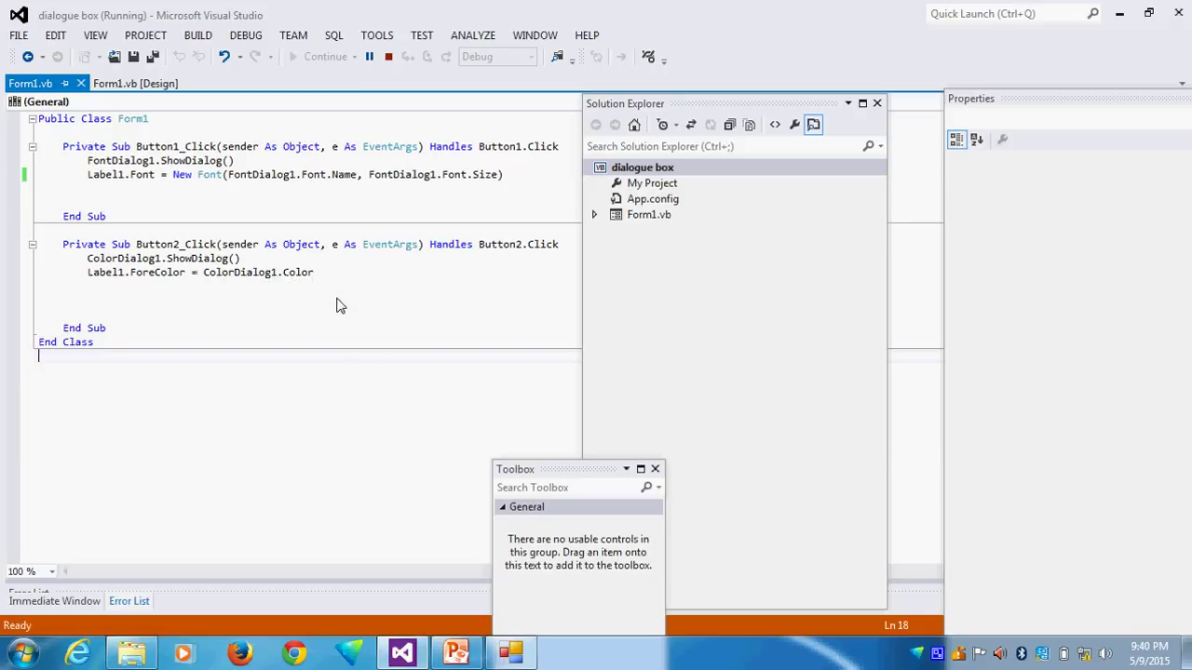
pyautogui.moveTo(171, 272)
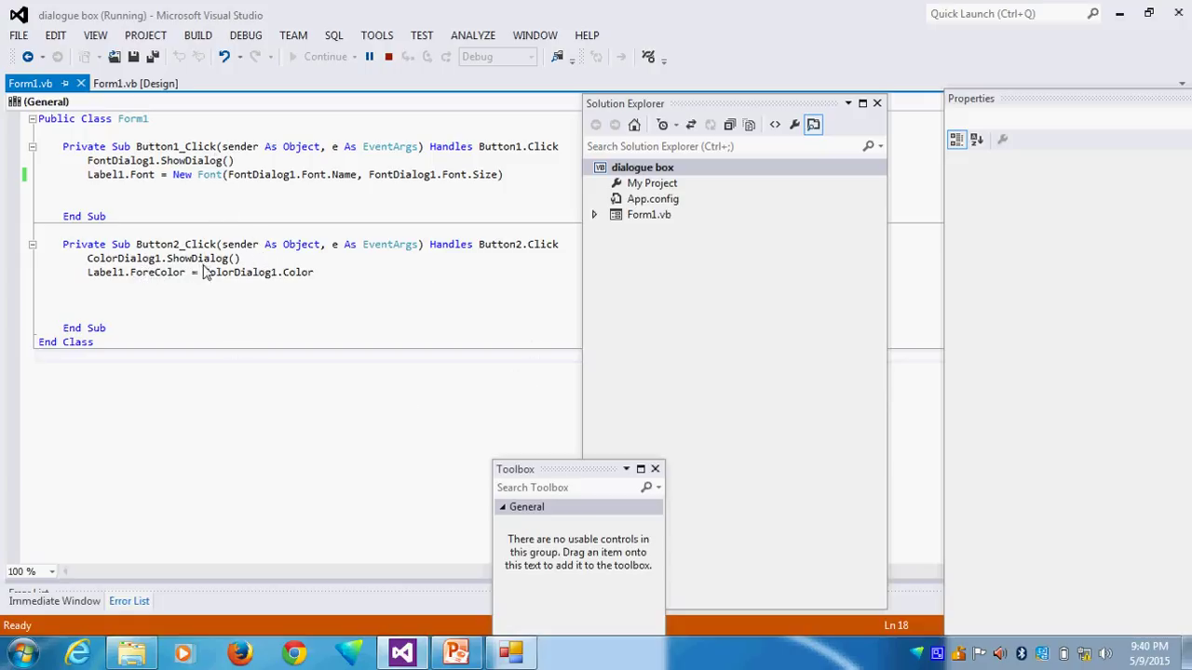
pyautogui.moveTo(168, 302)
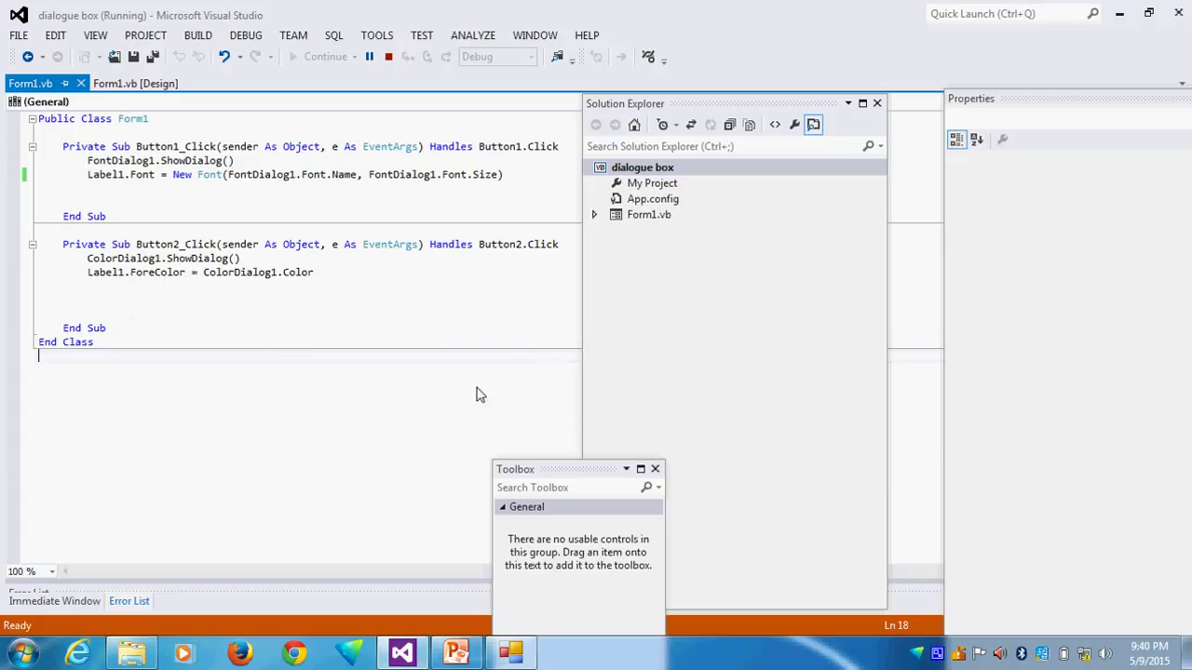
pyautogui.moveTo(270, 249)
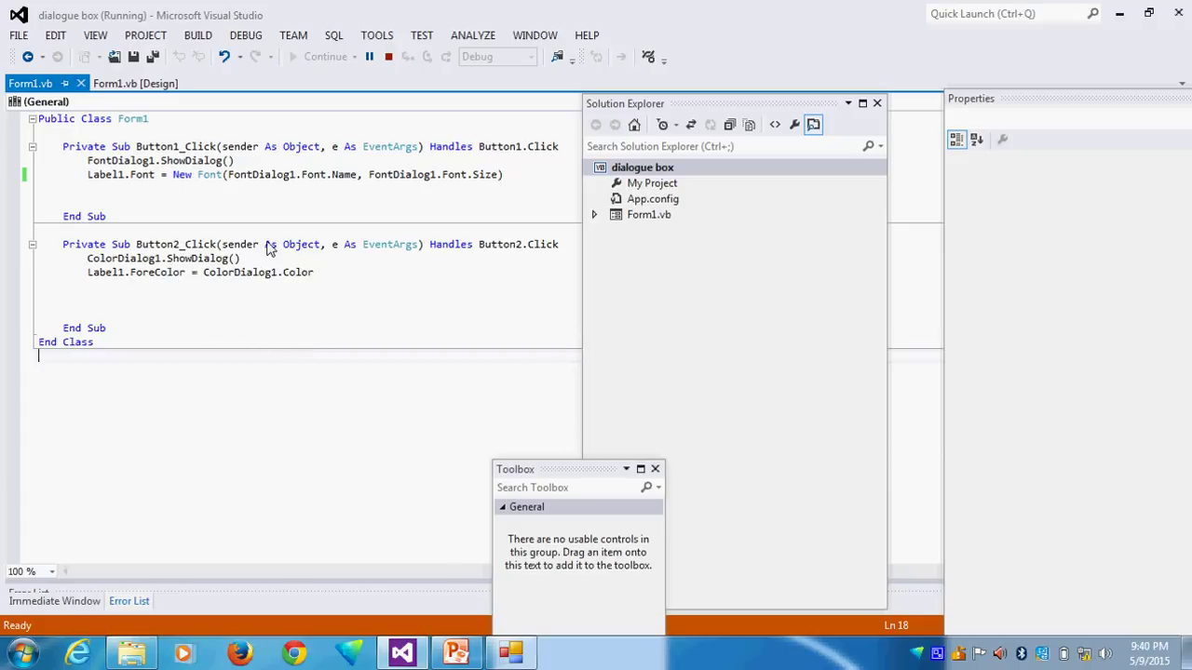
pyautogui.moveTo(403, 348)
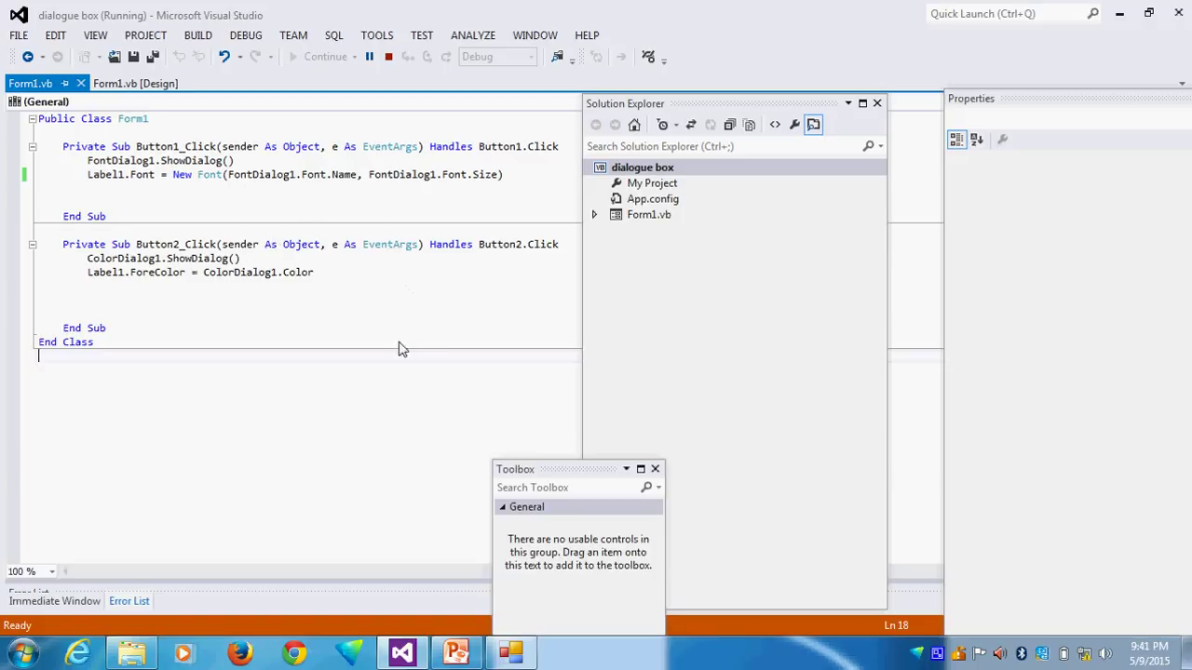
pyautogui.moveTo(183, 352)
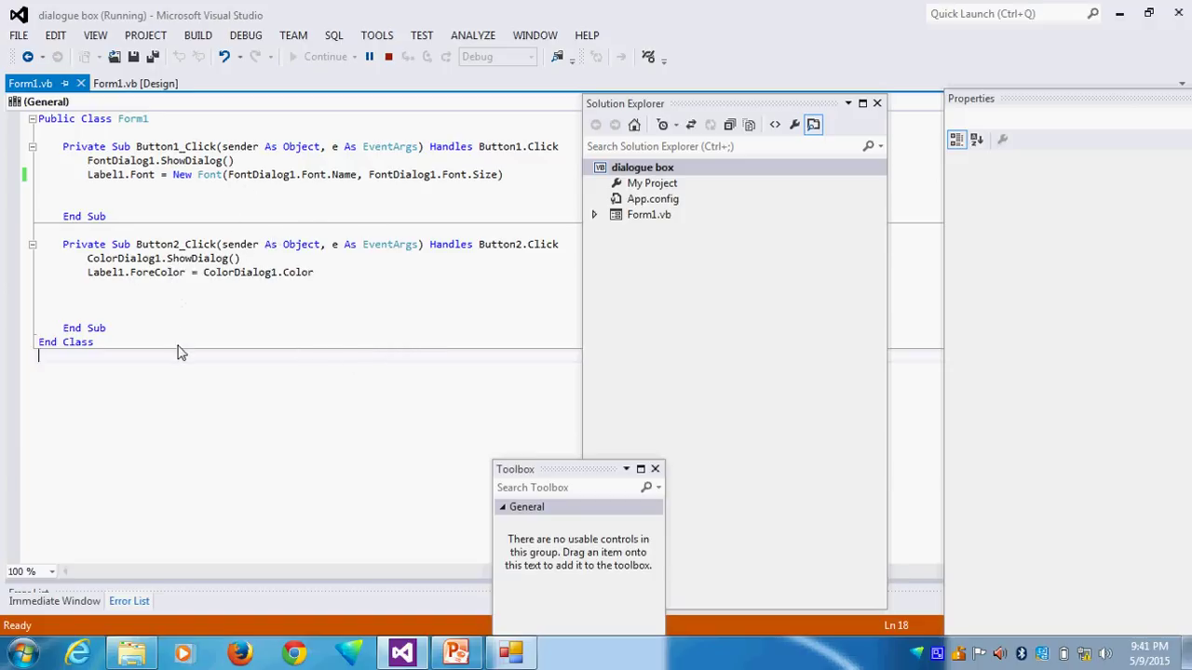
pyautogui.moveTo(238, 272)
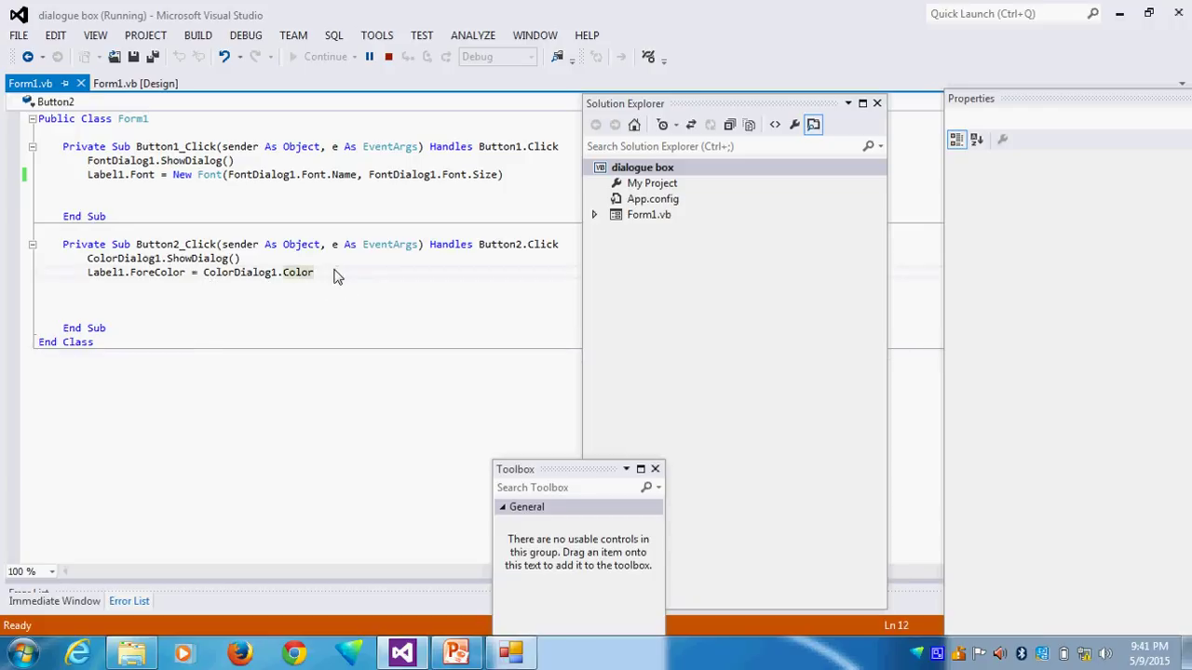
pyautogui.moveTo(340, 296)
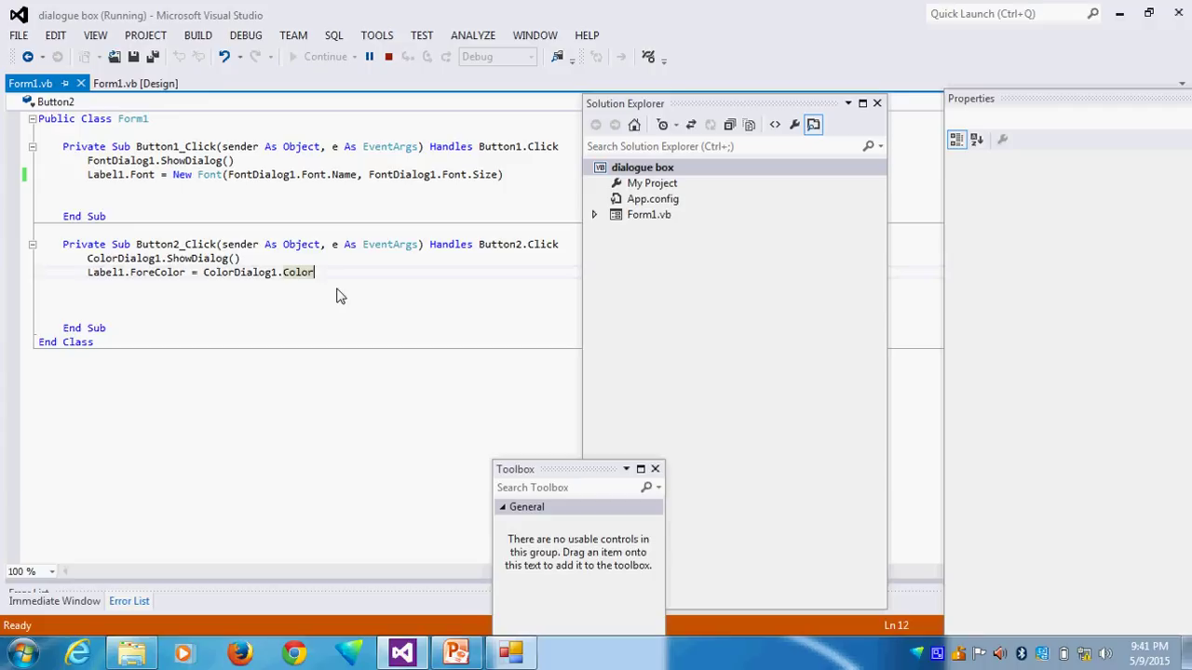
pyautogui.moveTo(159, 272)
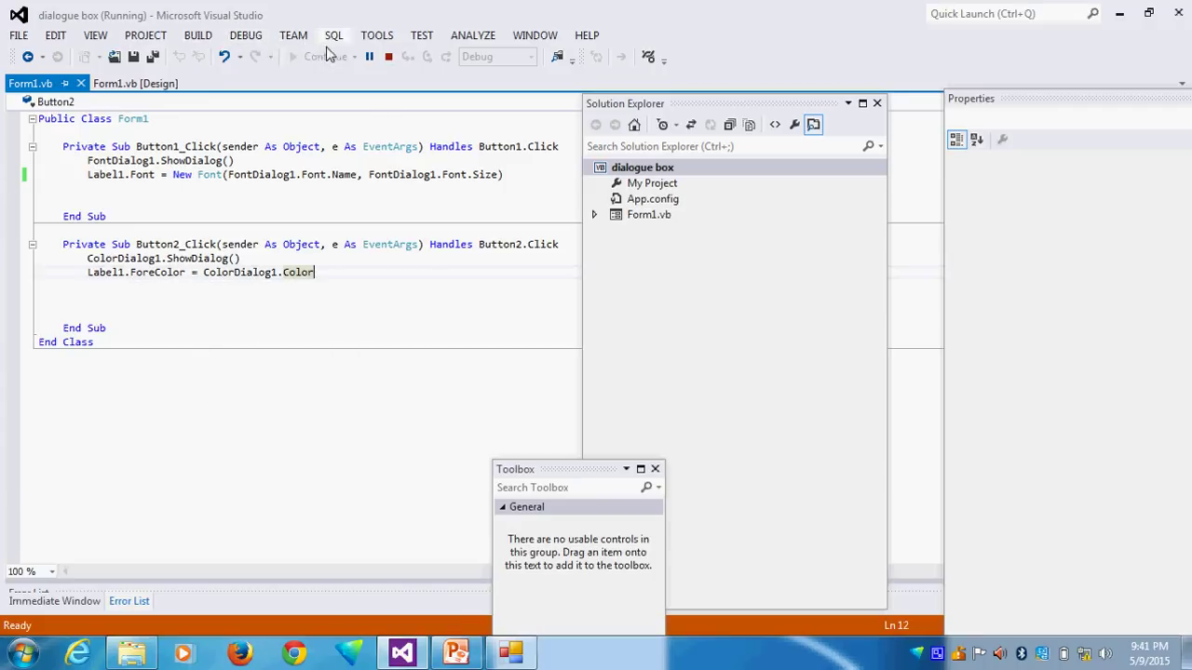
pyautogui.moveTo(388, 55)
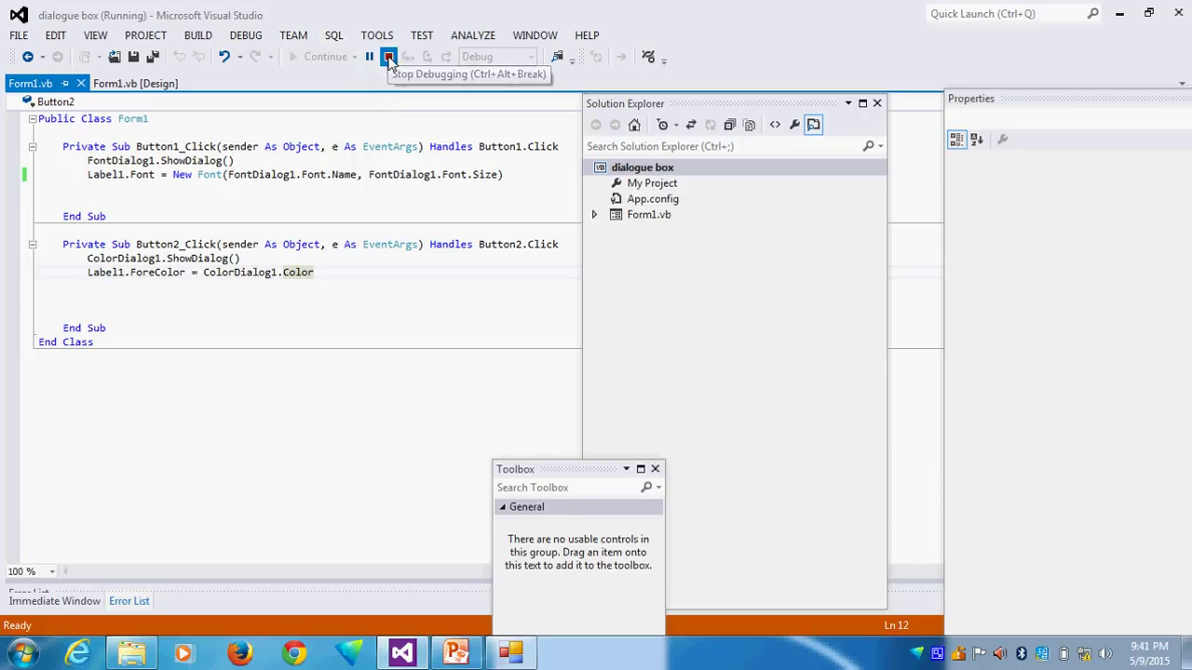